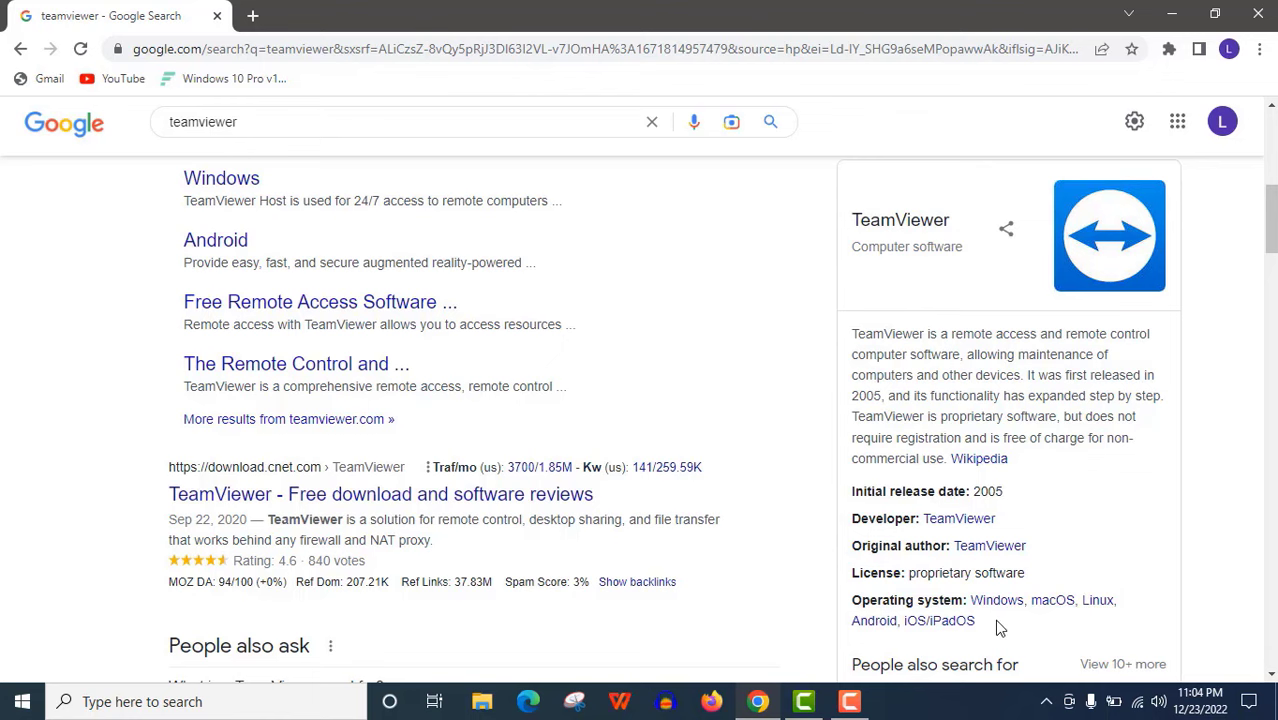
Open the teamviewer.com search result in a new Chrome tab
left_click_drag(970, 600, 976, 620)
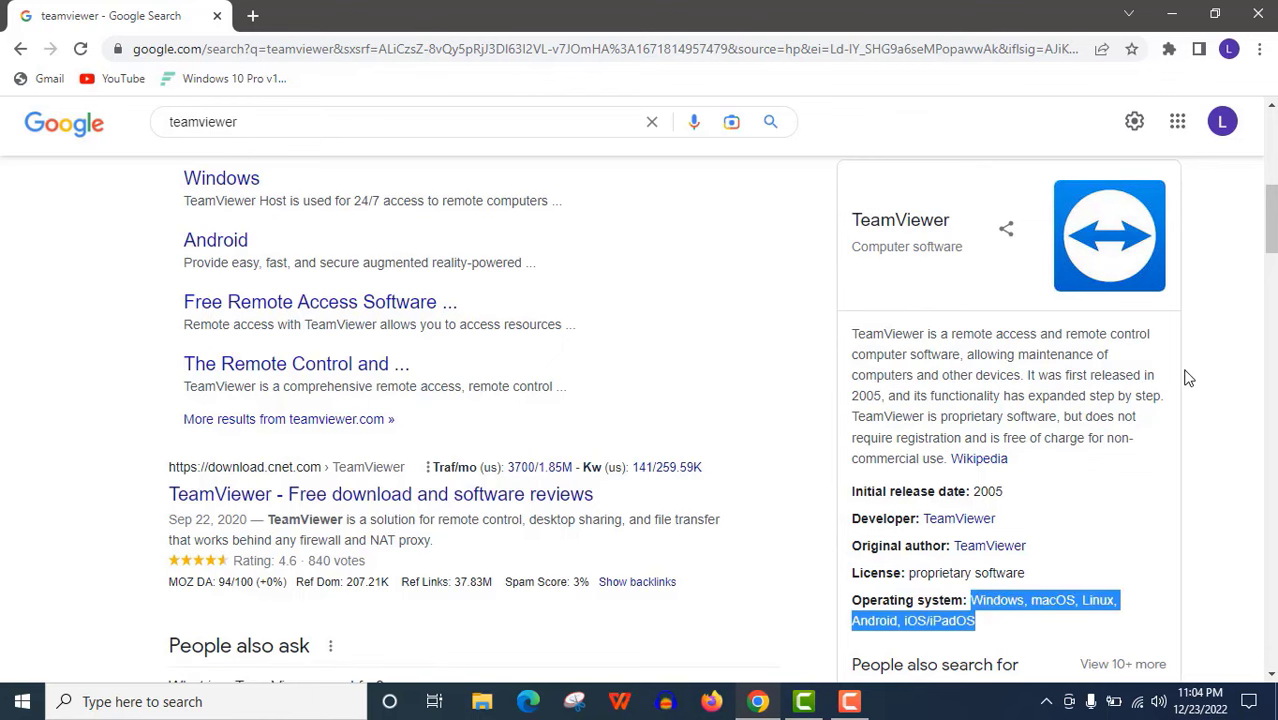
right_click(364, 370)
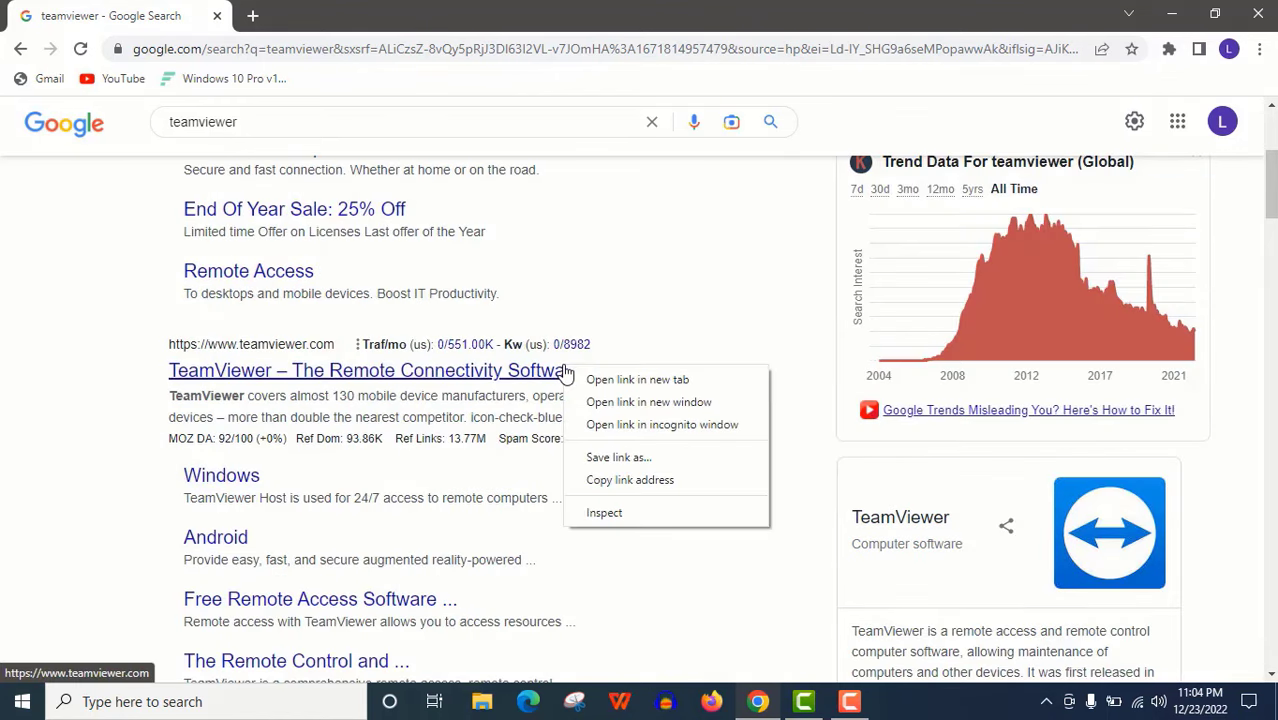
left_click(636, 380)
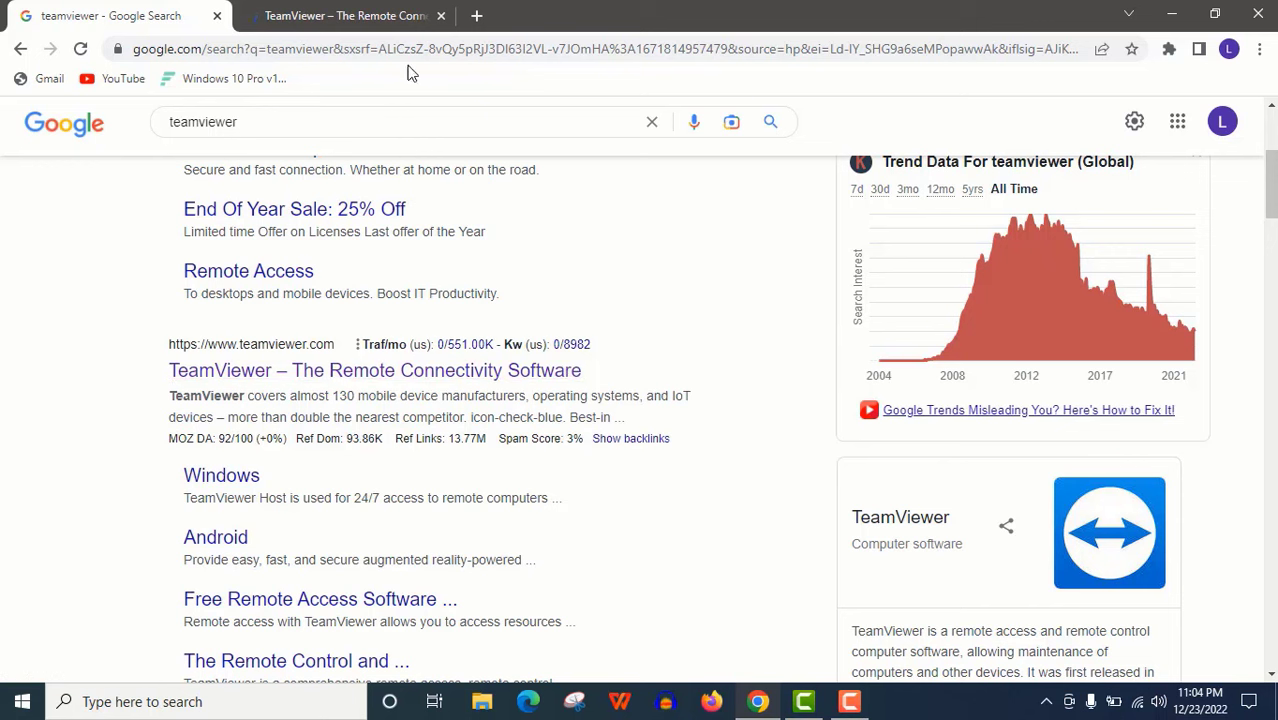
From Products & Solutions, open Pricing in a new tab, view For Single Users, and return home
left_click(340, 16)
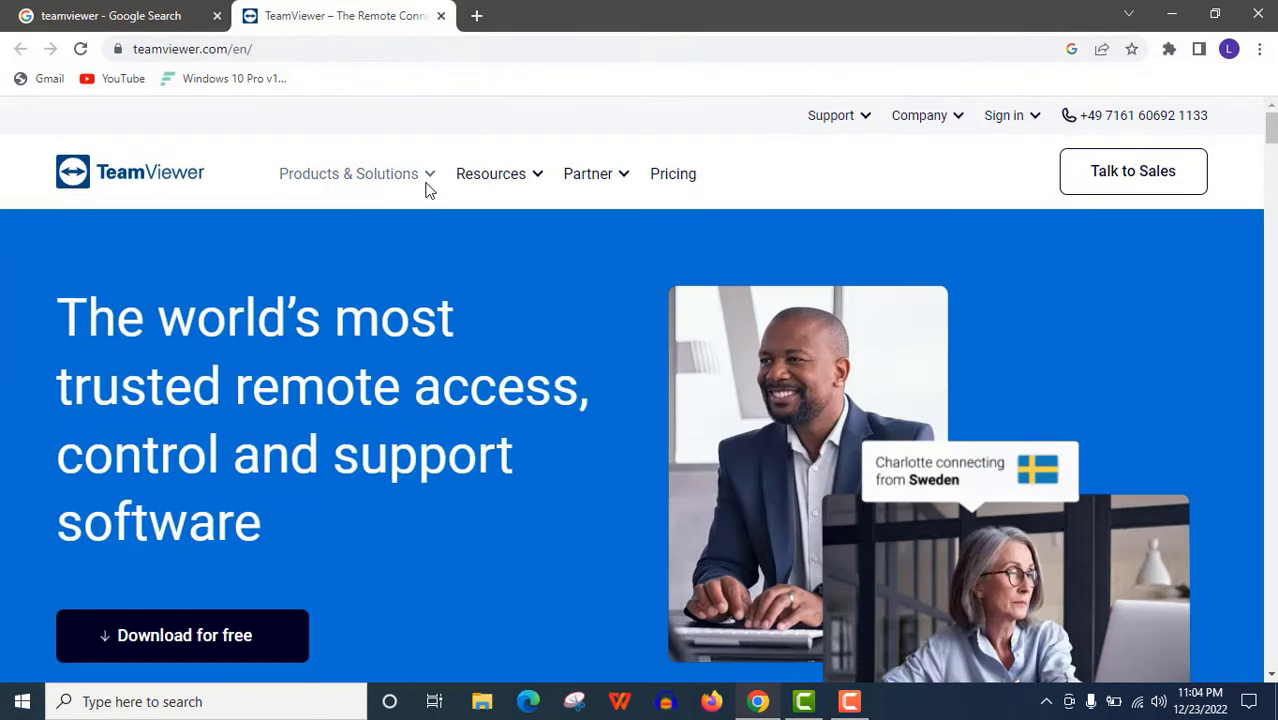
left_click(348, 172)
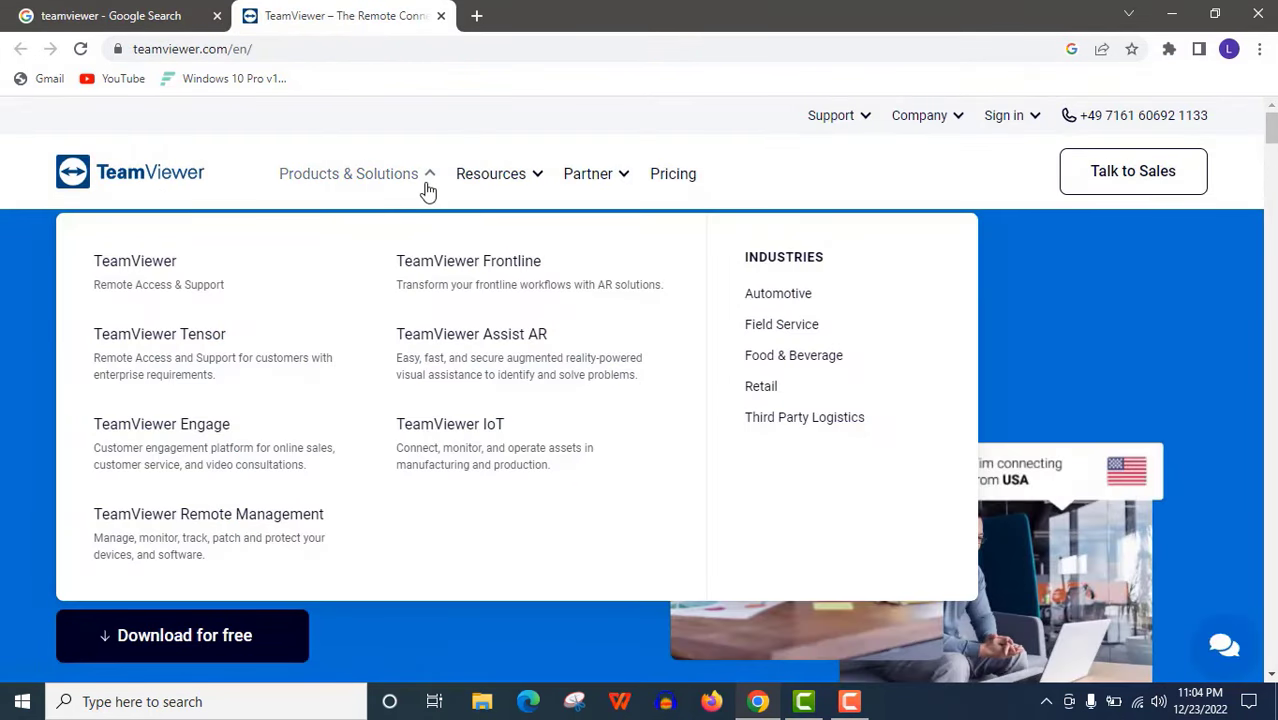
right_click(674, 172)
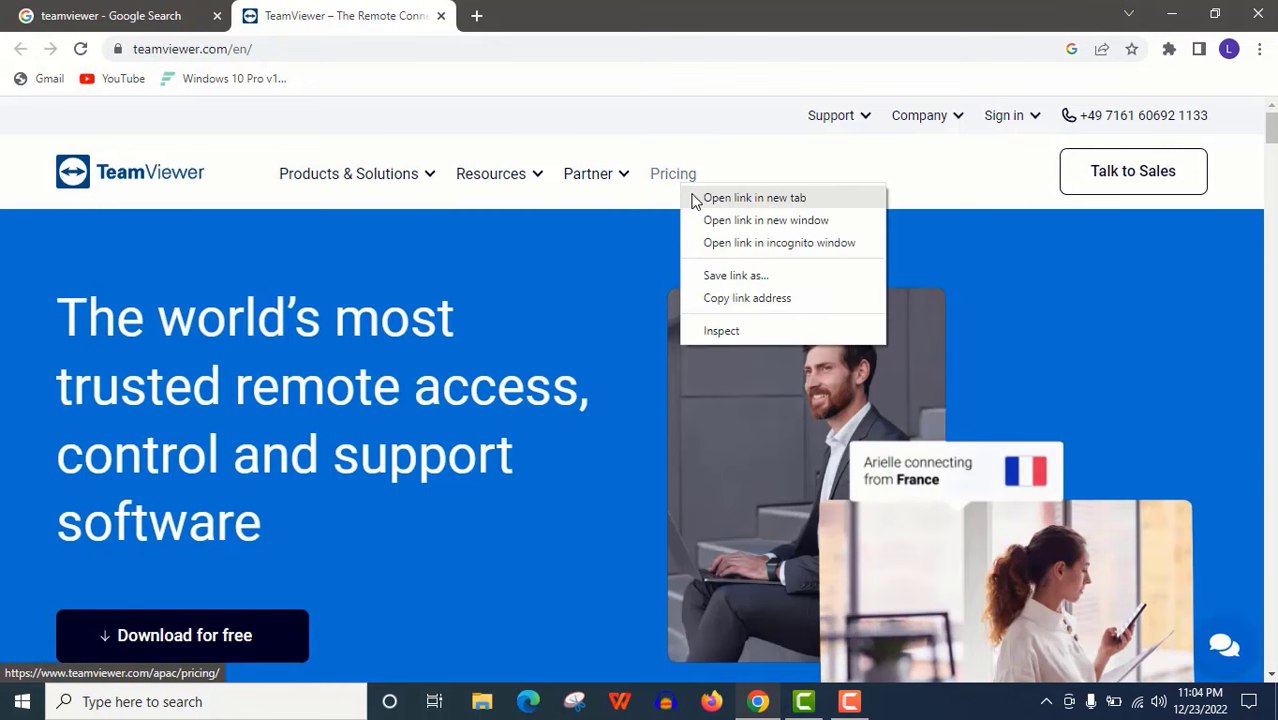
left_click(756, 198)
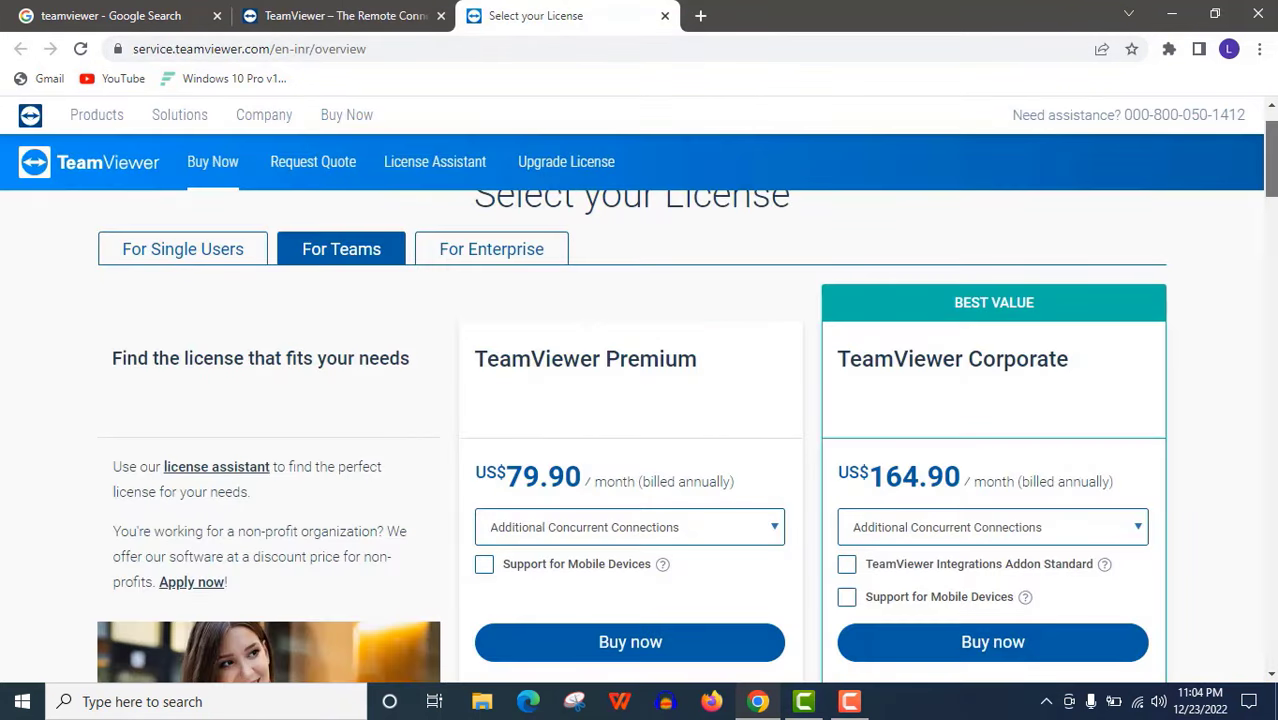
left_click(182, 248)
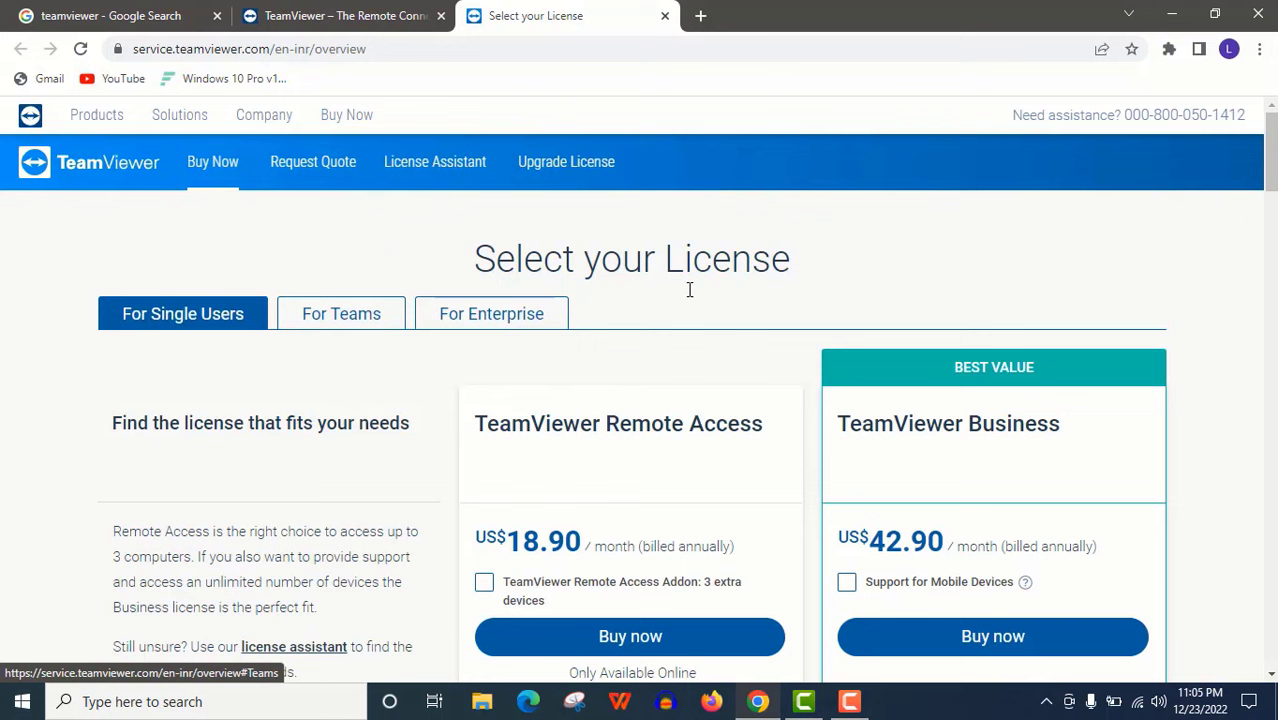
left_click(350, 16)
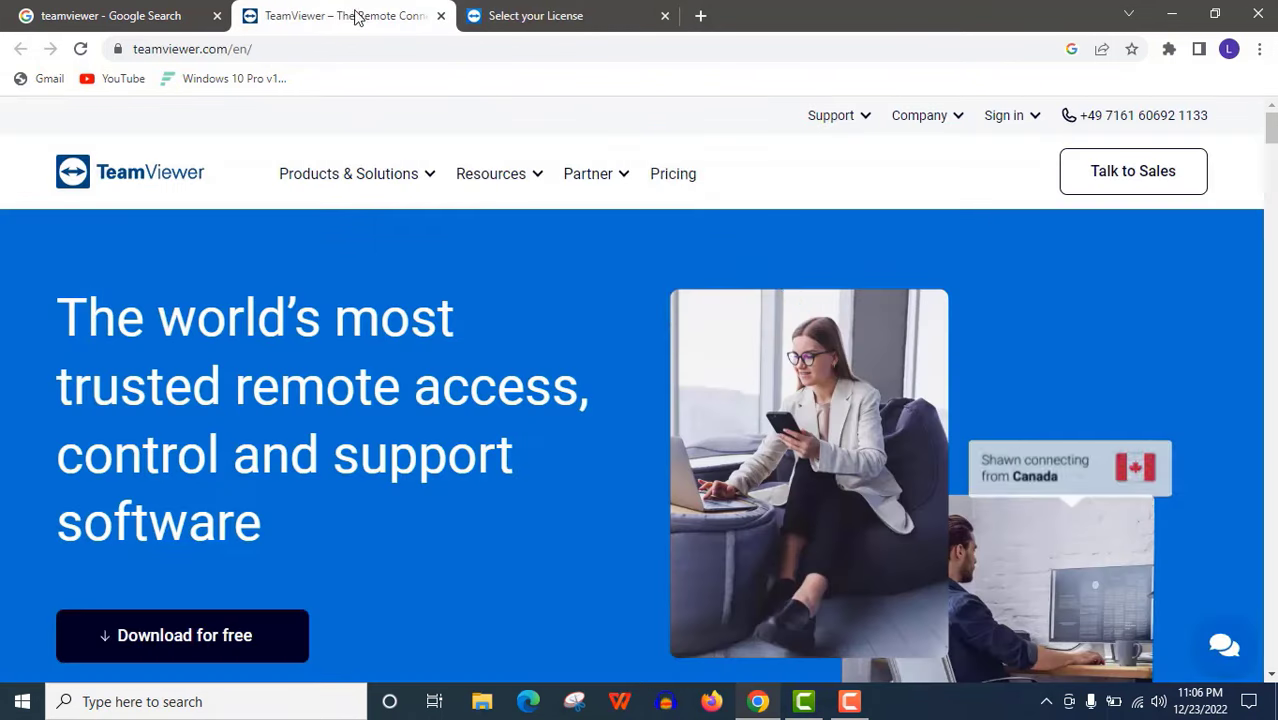
Open the Get a free business trial form in a new tab and look it over
scroll("down", 3)
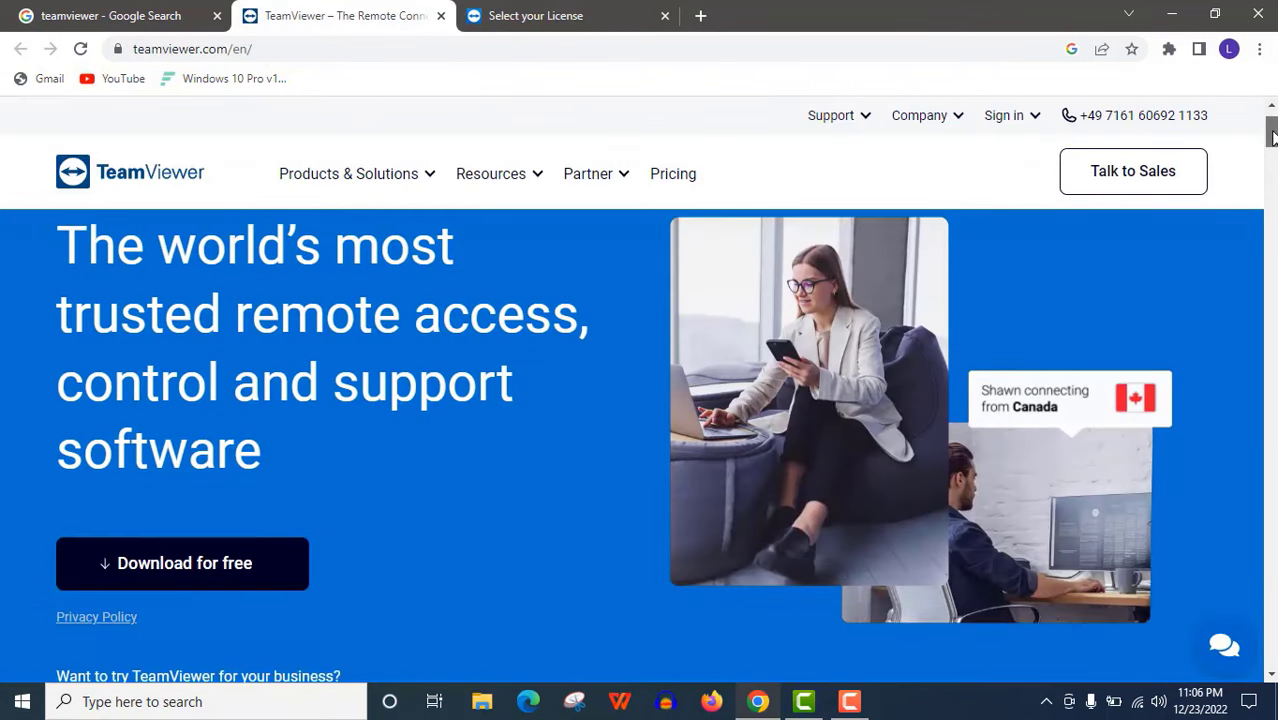
scroll("down", 3)
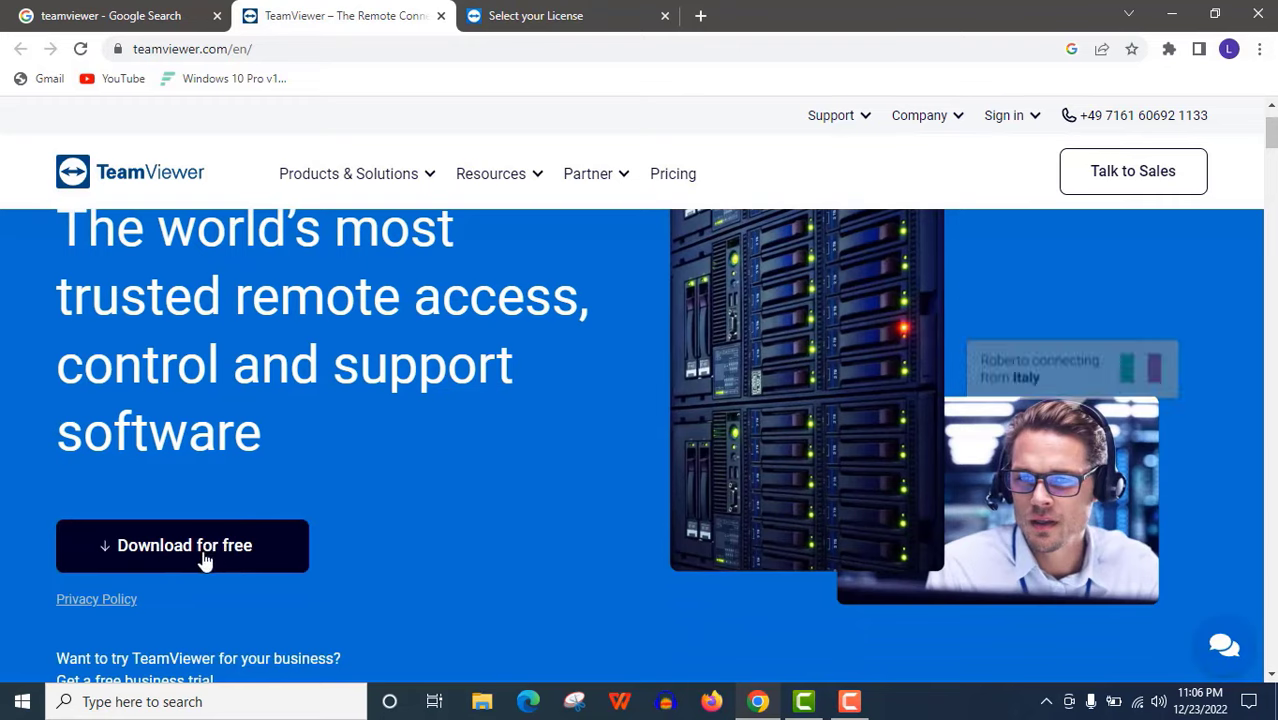
scroll("down", 3)
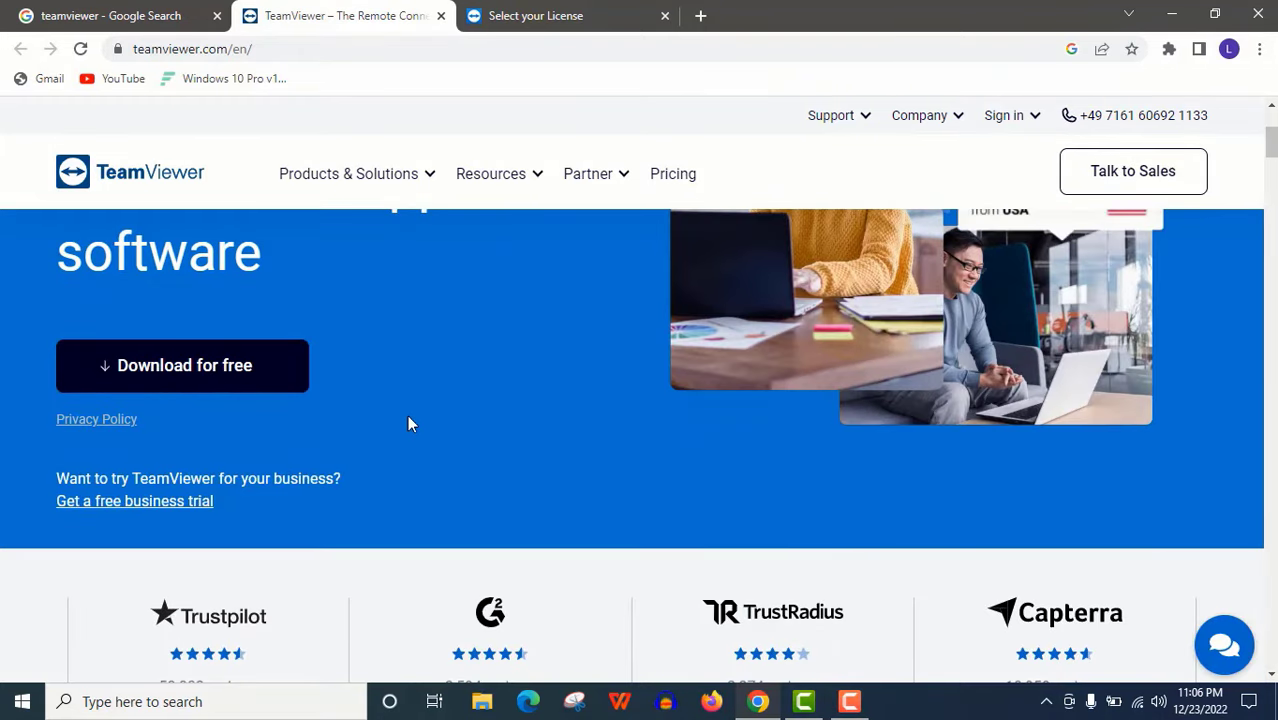
right_click(134, 500)
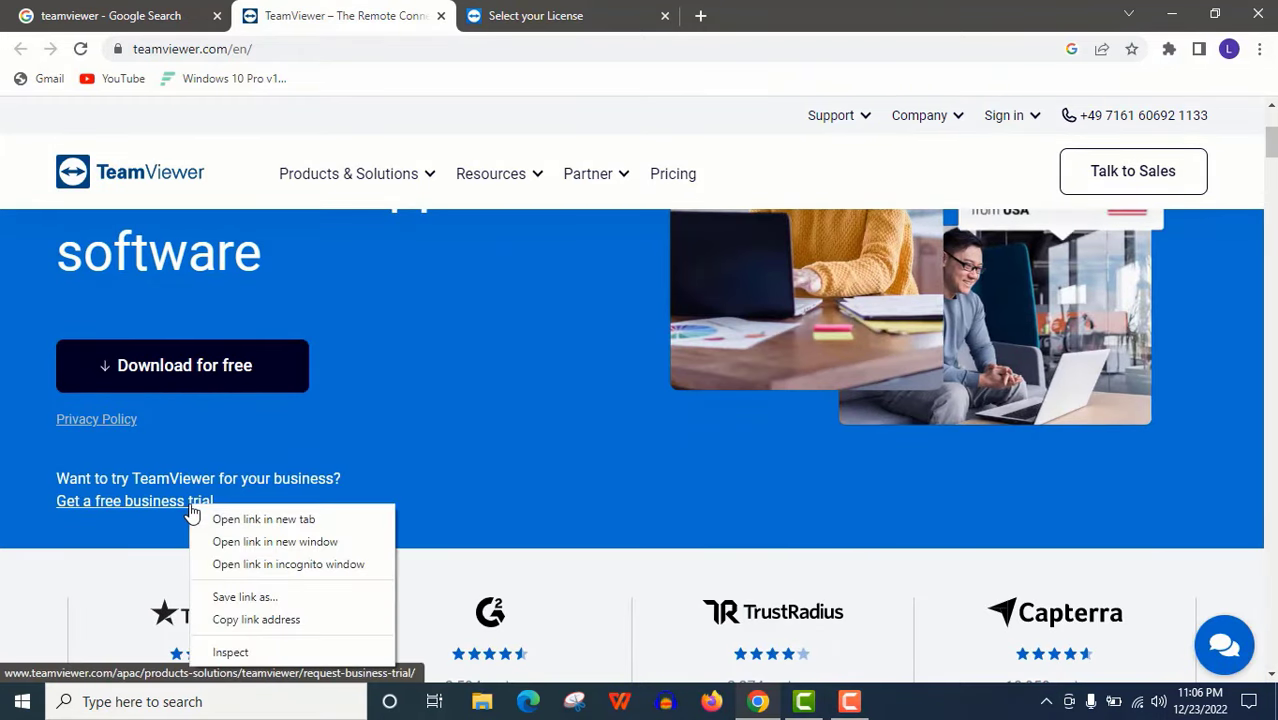
left_click(264, 520)
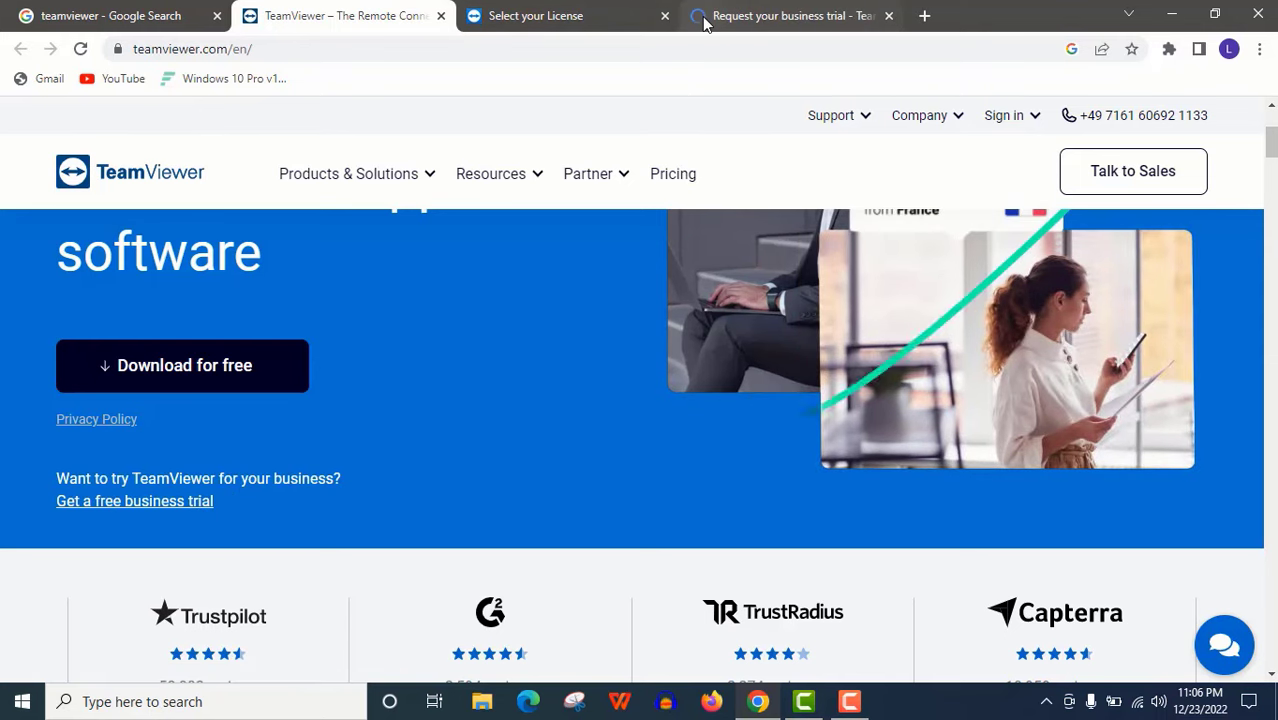
left_click(790, 16)
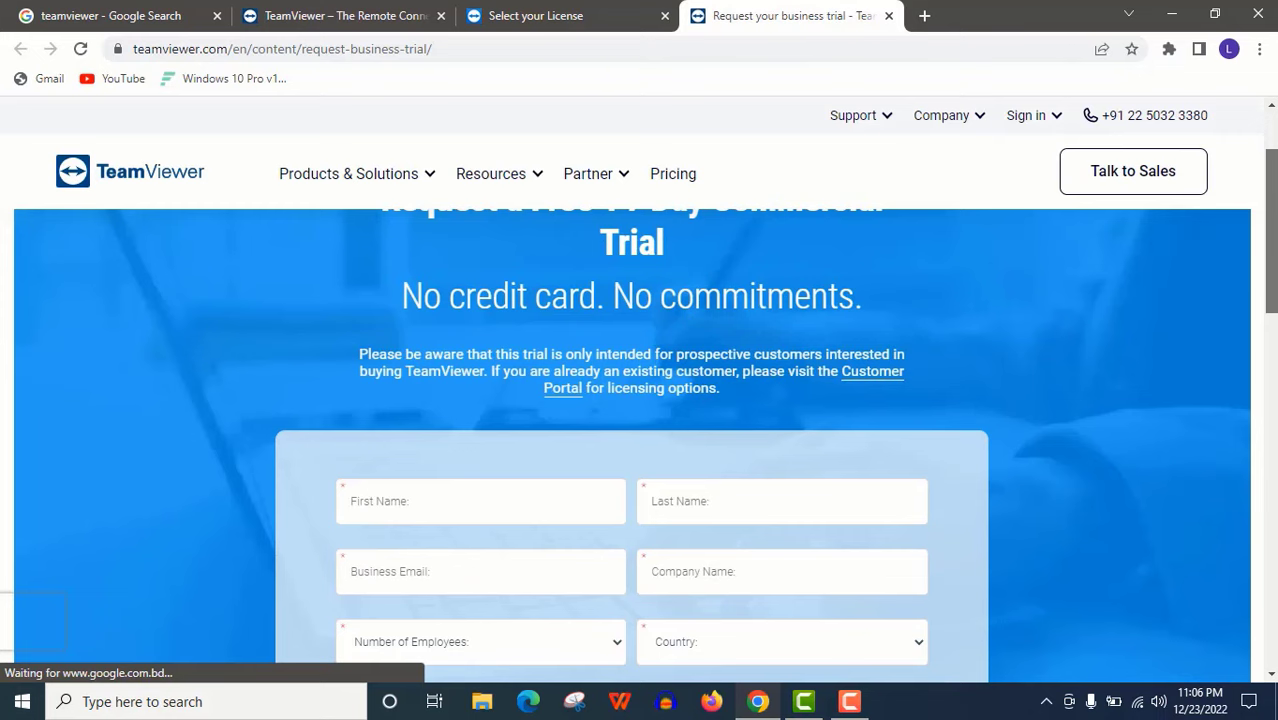
scroll("down", 3)
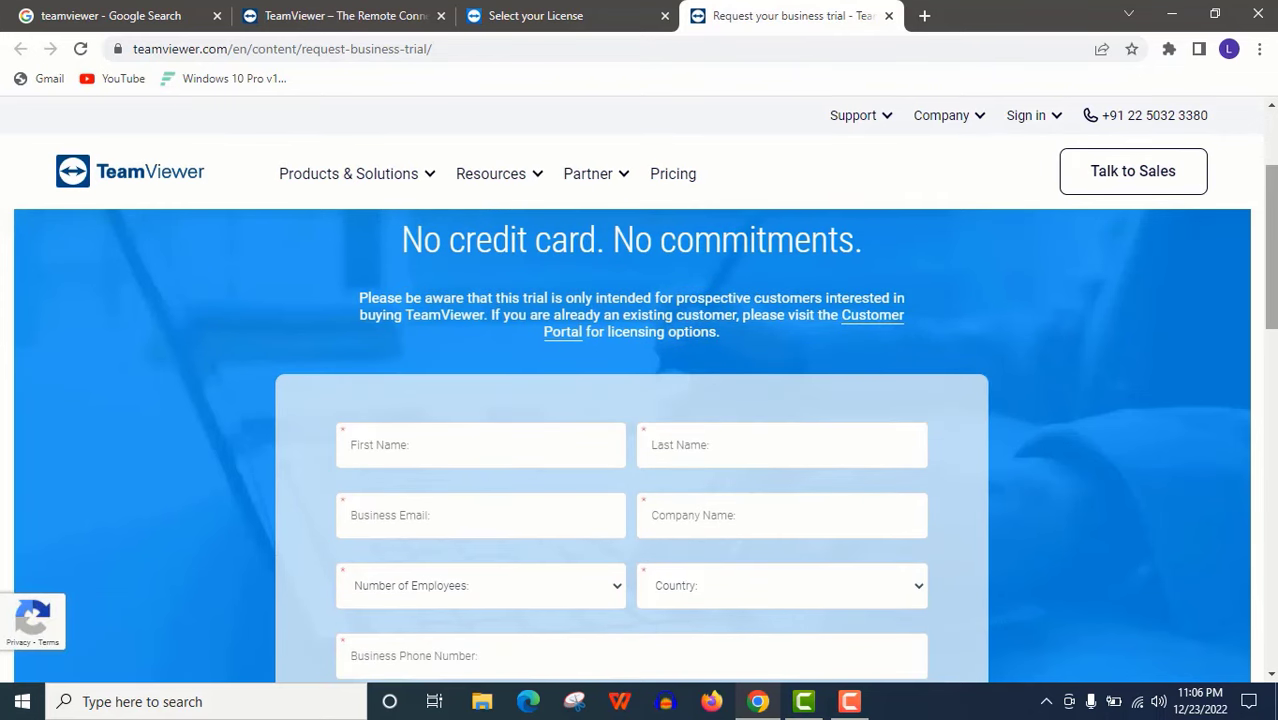
scroll("up", 3)
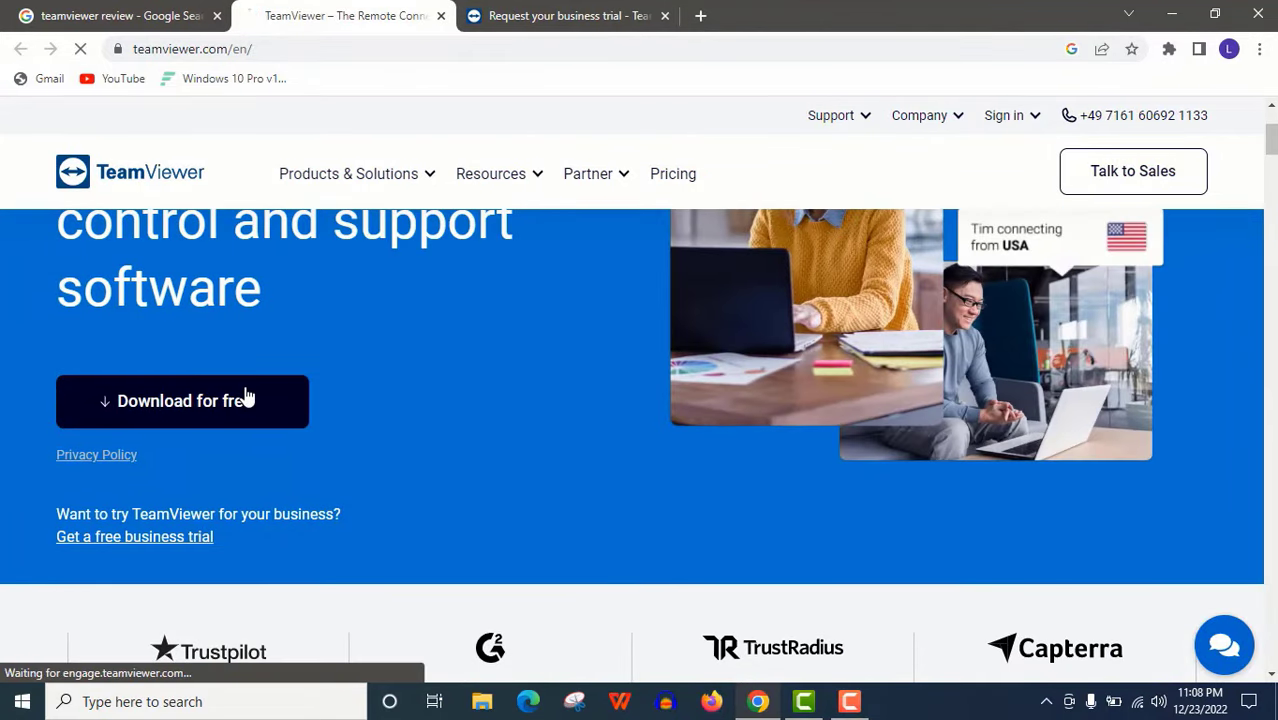
Go to Download for free and download the 64-bit Windows installer
left_click(182, 400)
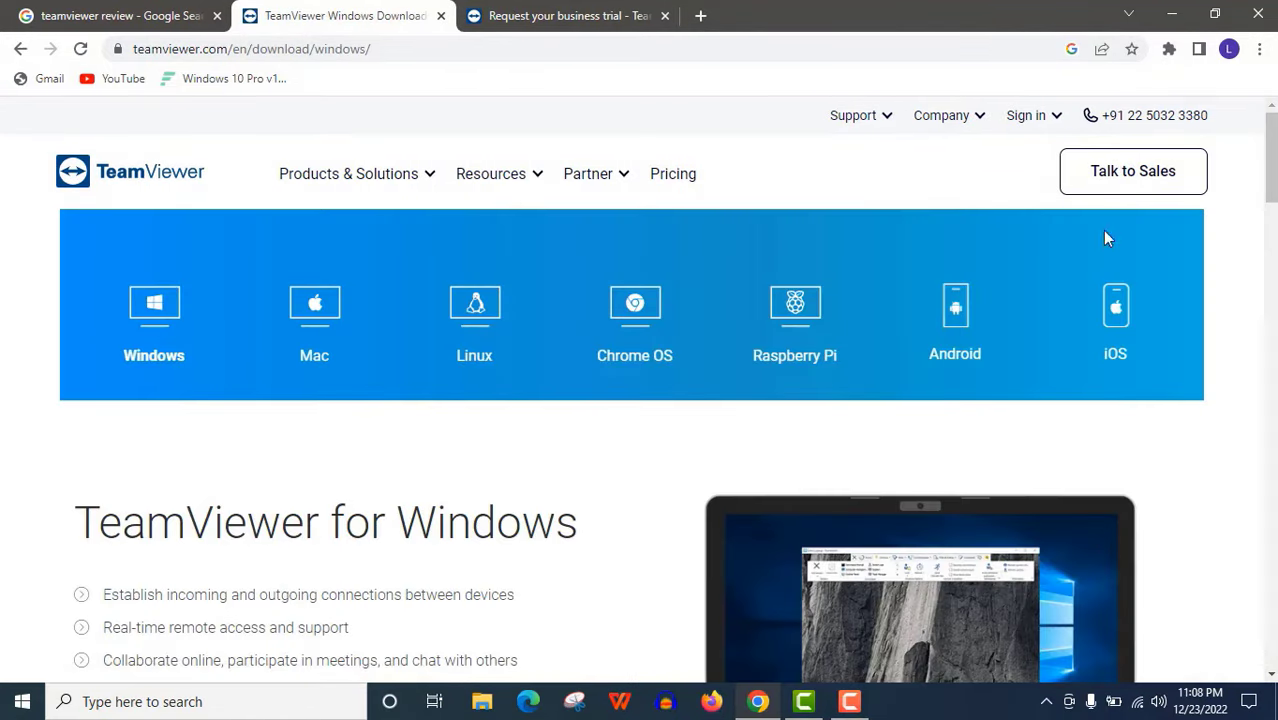
scroll("down", 3)
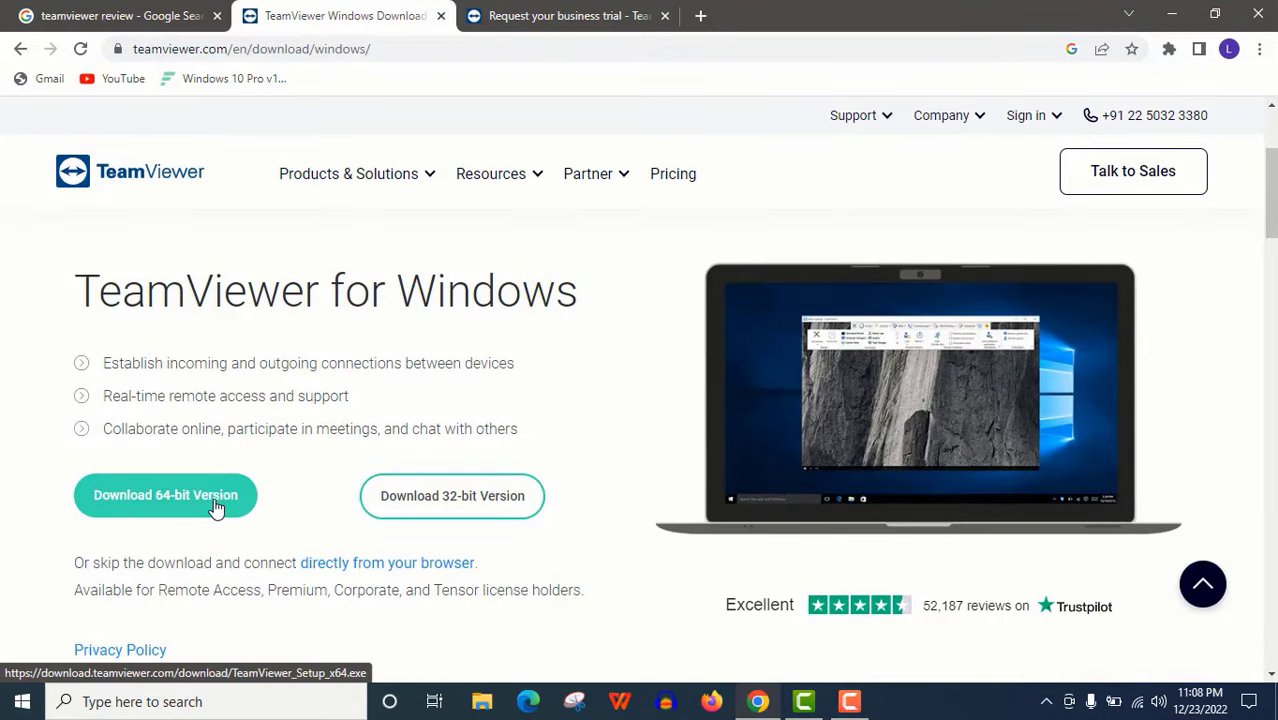
left_click(164, 496)
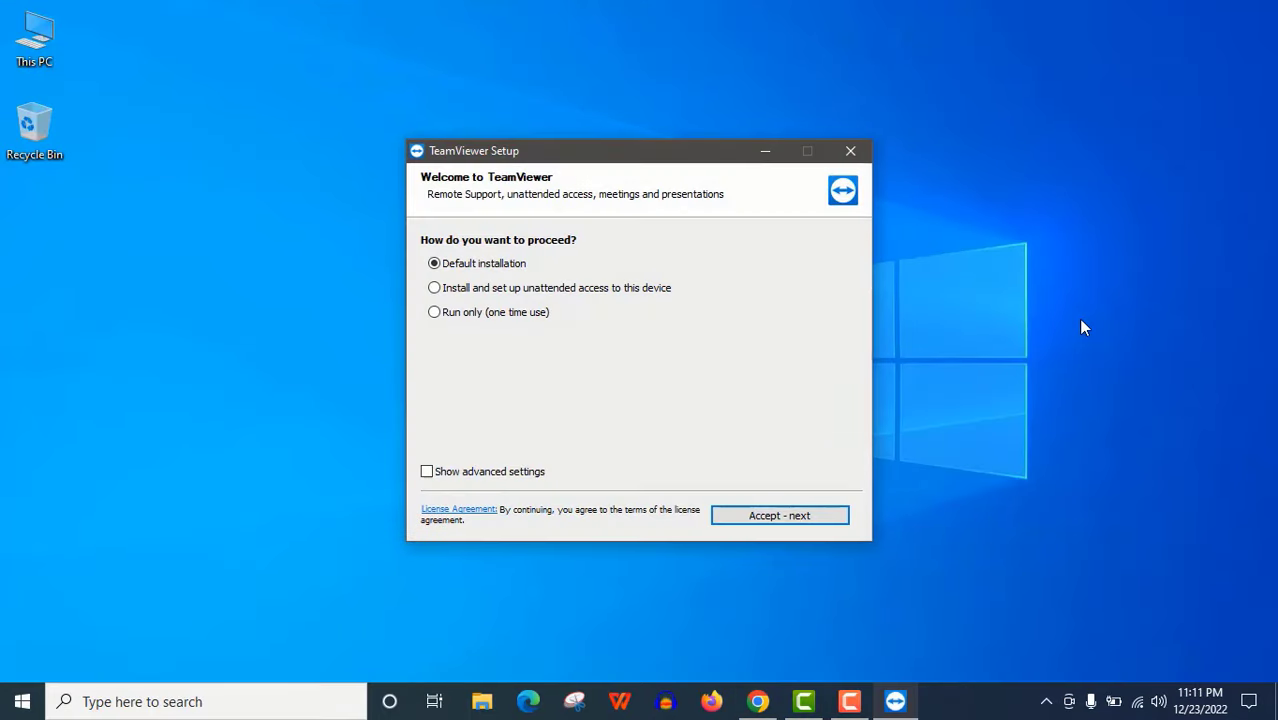
Install TeamViewer with advanced settings shown, keeping the default folder and options
left_click(426, 472)
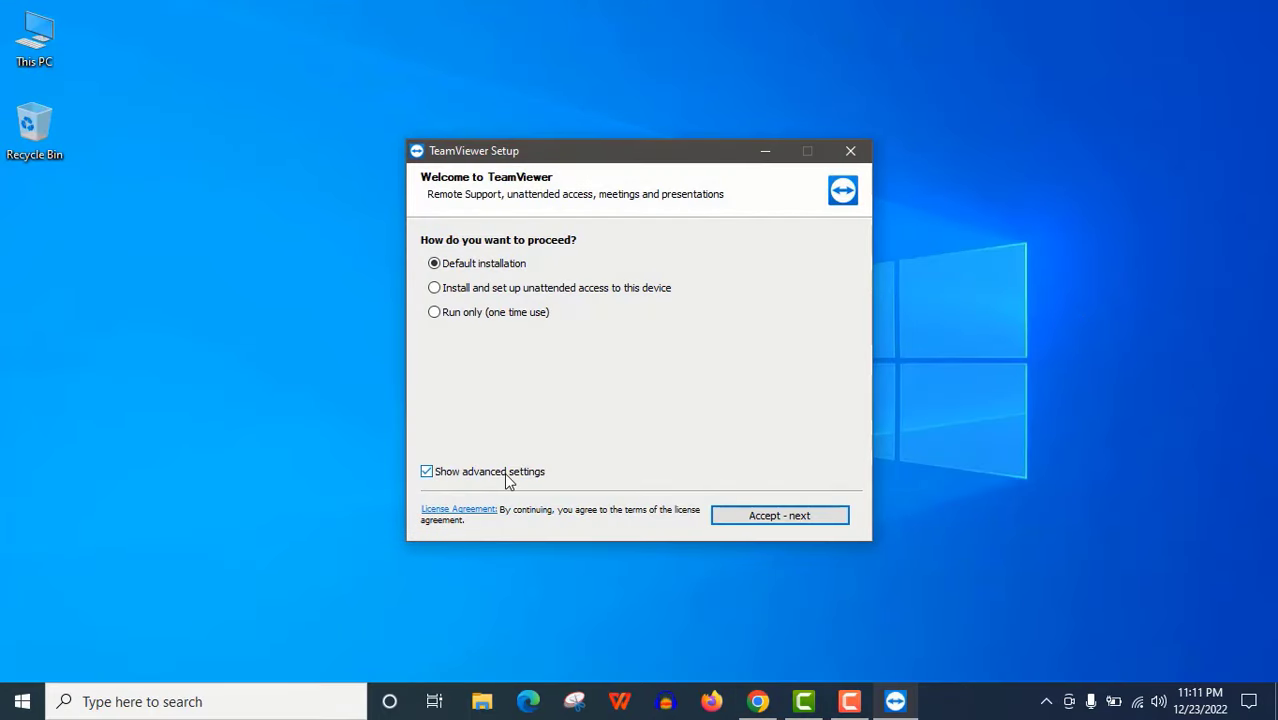
mouse_move(732, 520)
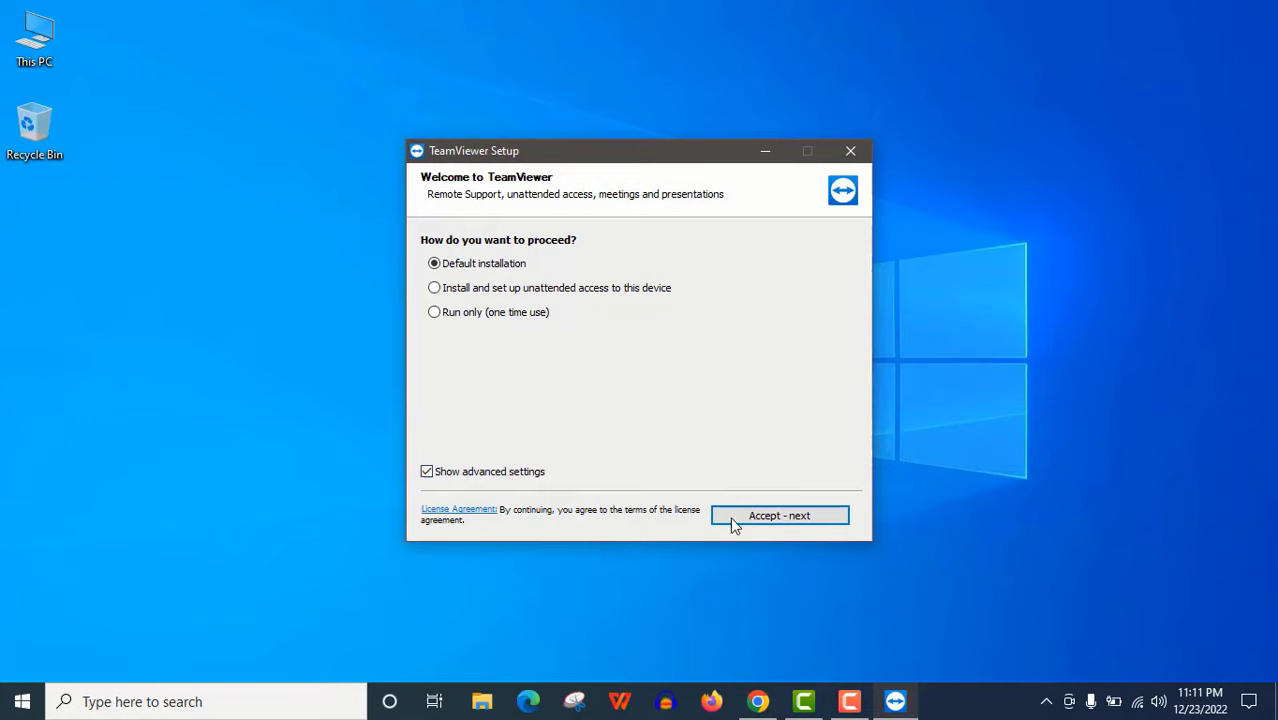
left_click(780, 516)
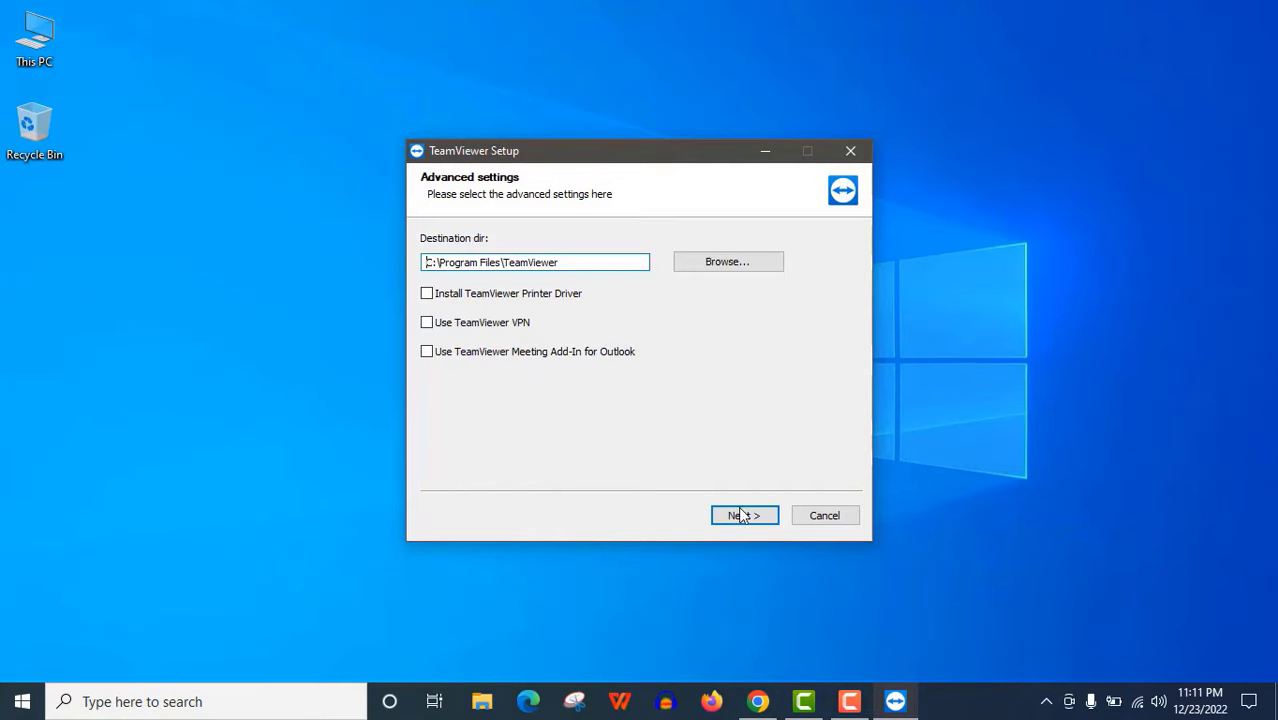
left_click(744, 516)
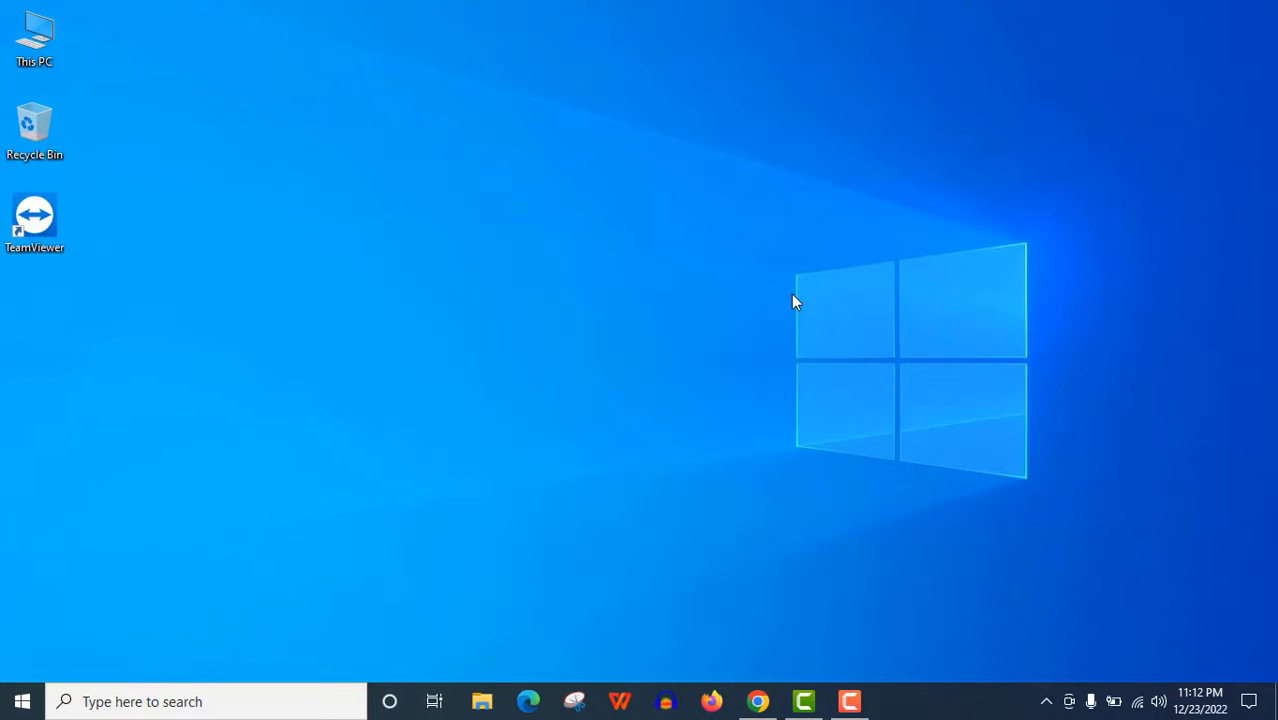
Launch TeamViewer from the desktop and accept the EULA and DPA
double_click(34, 216)
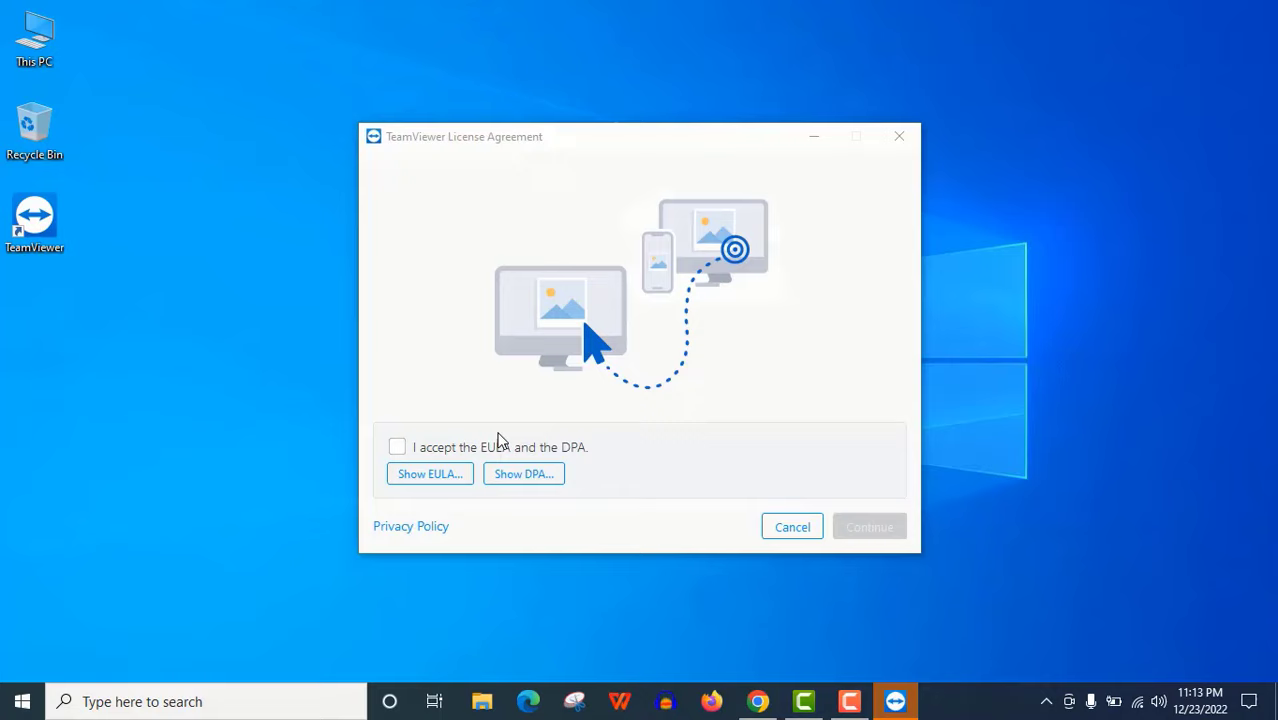
left_click(396, 446)
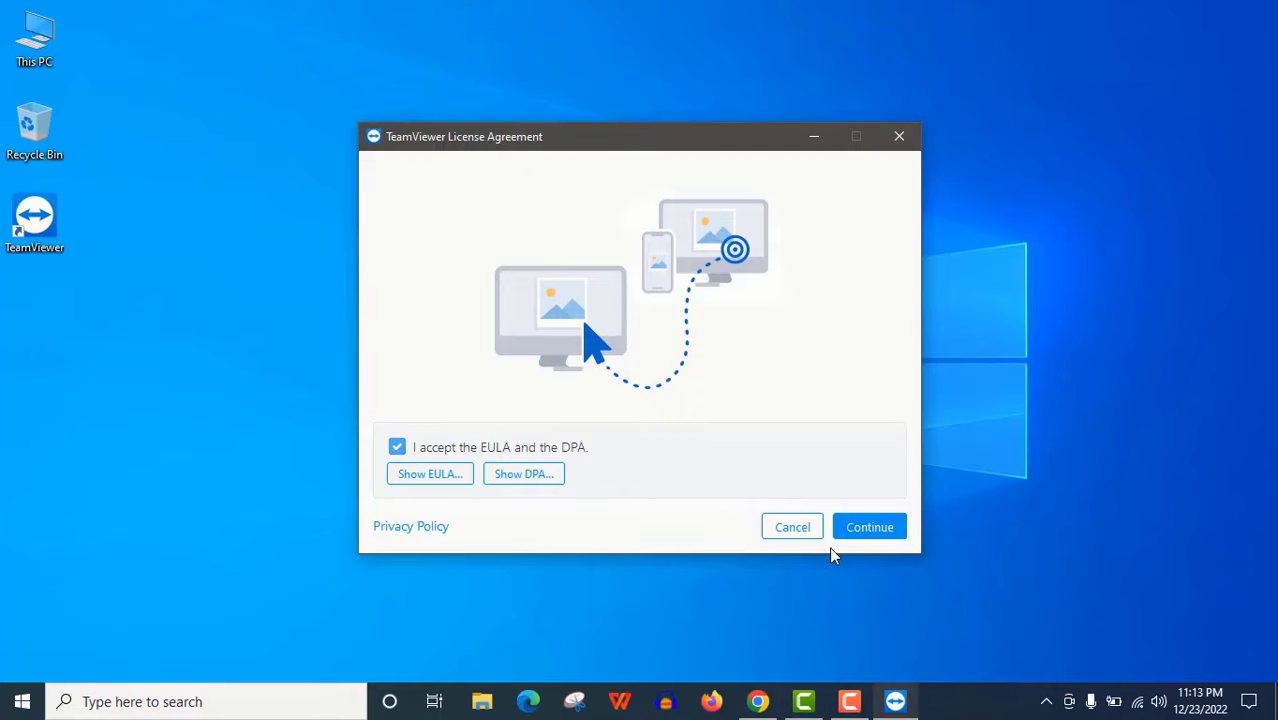
mouse_move(868, 526)
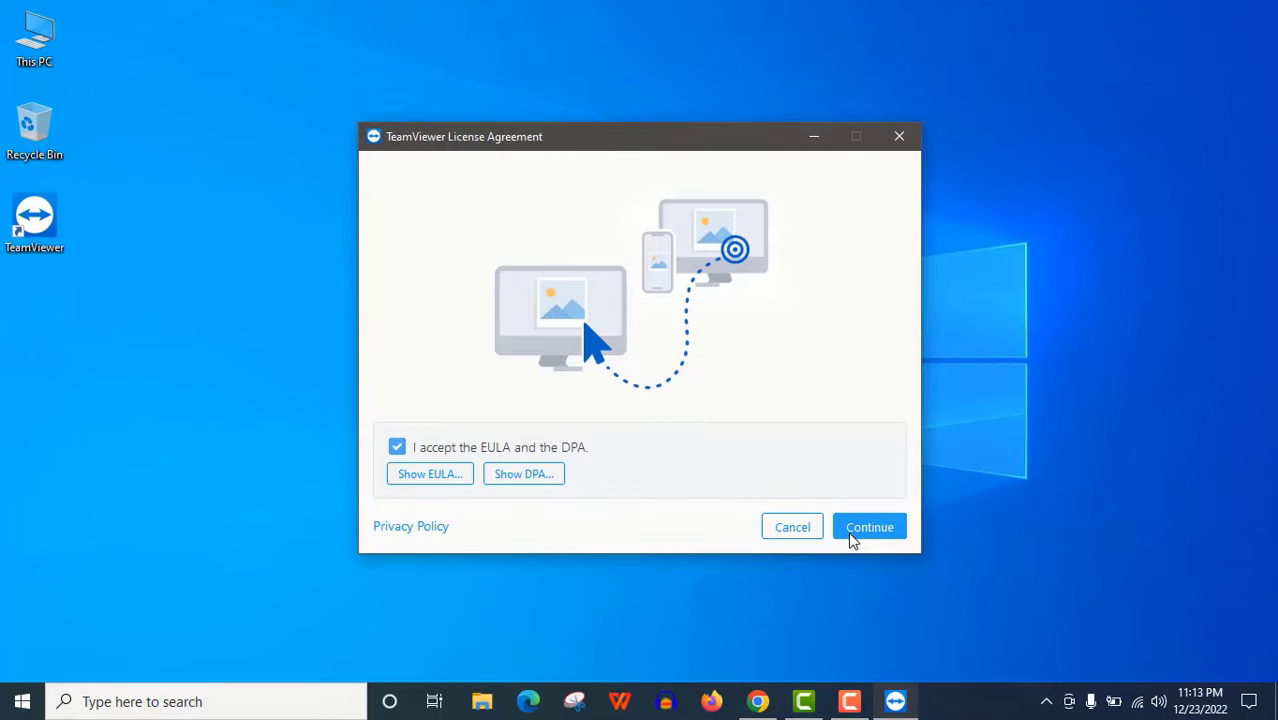
left_click(868, 526)
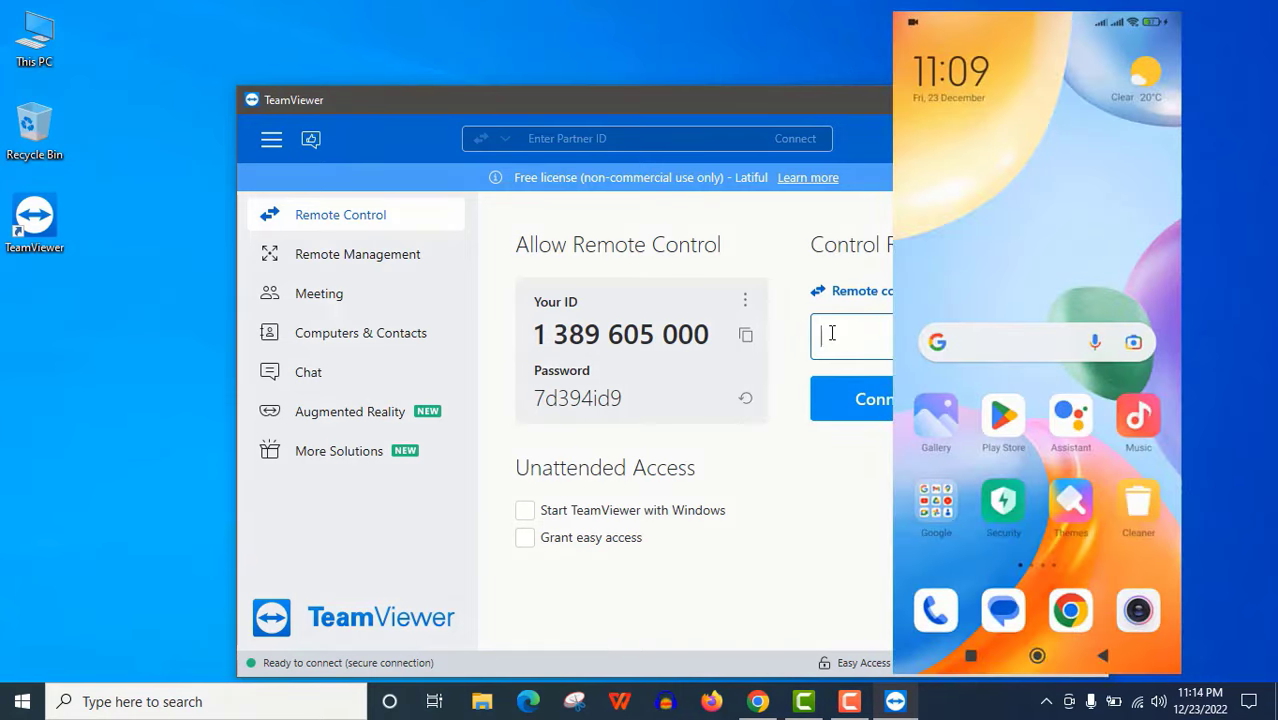
Install TeamViewer Remote Control from the Play Store on the phone
left_click(1004, 412)
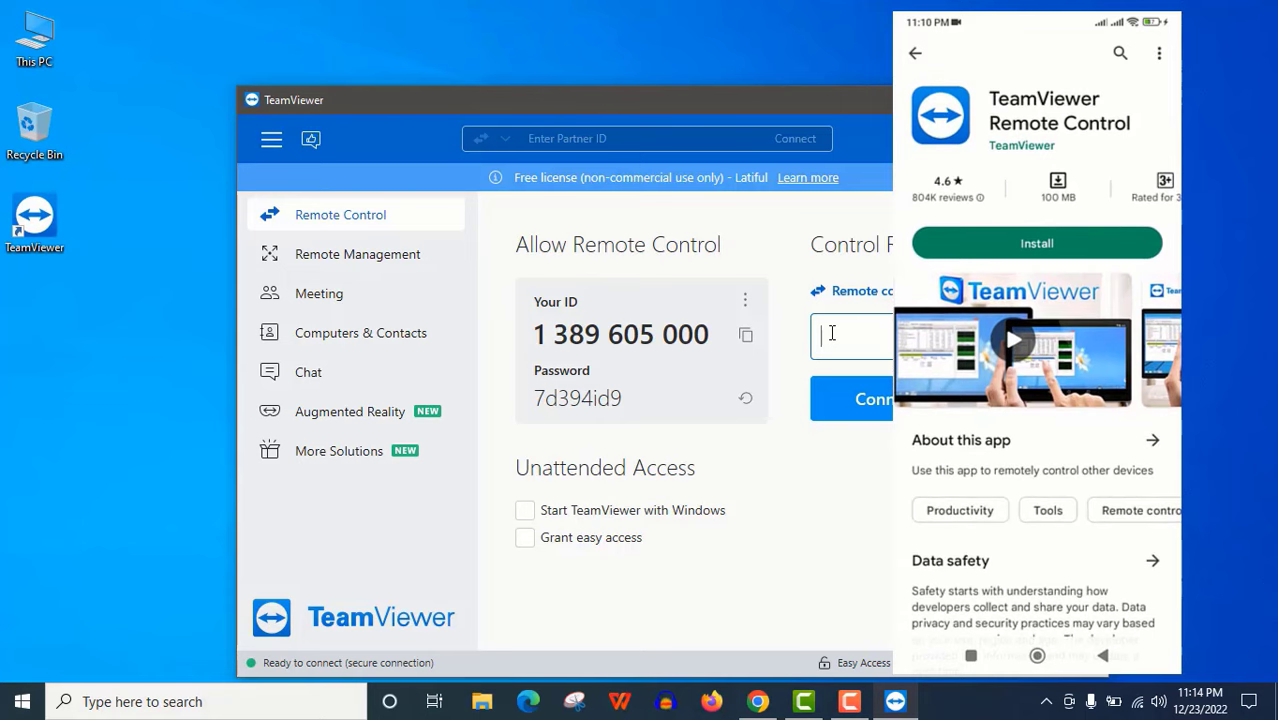
left_click(1036, 244)
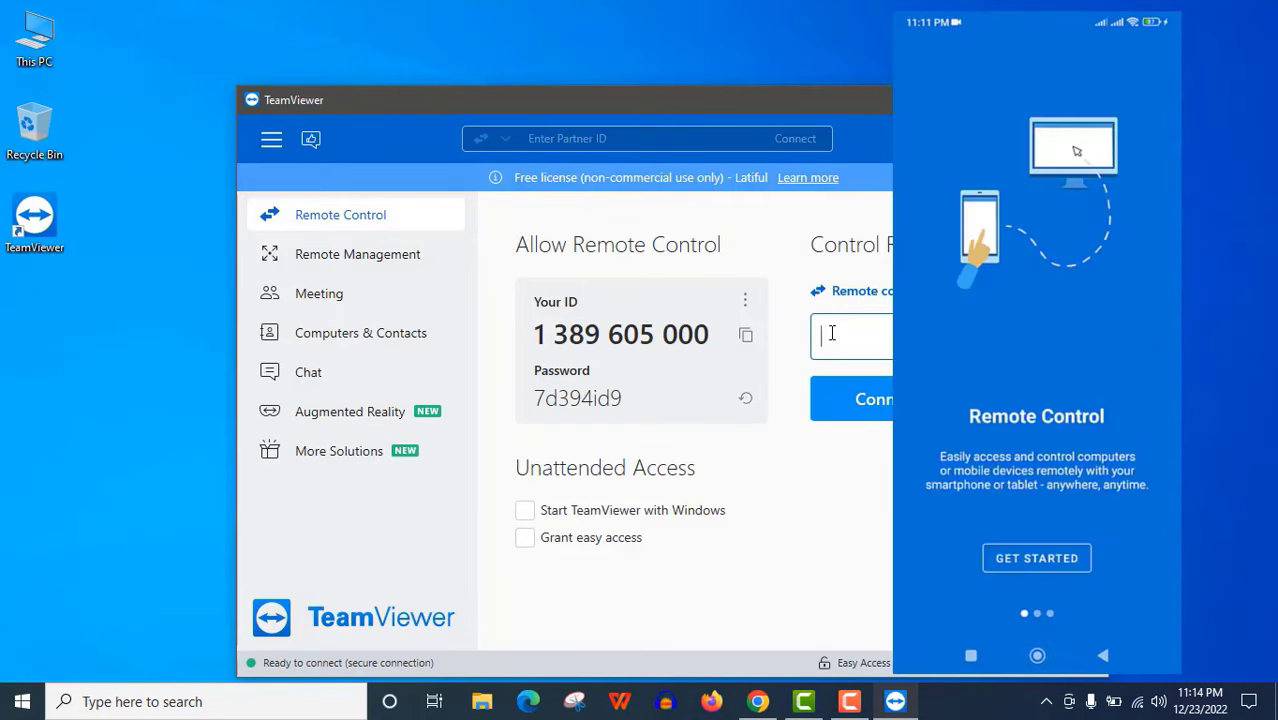
left_click(1036, 558)
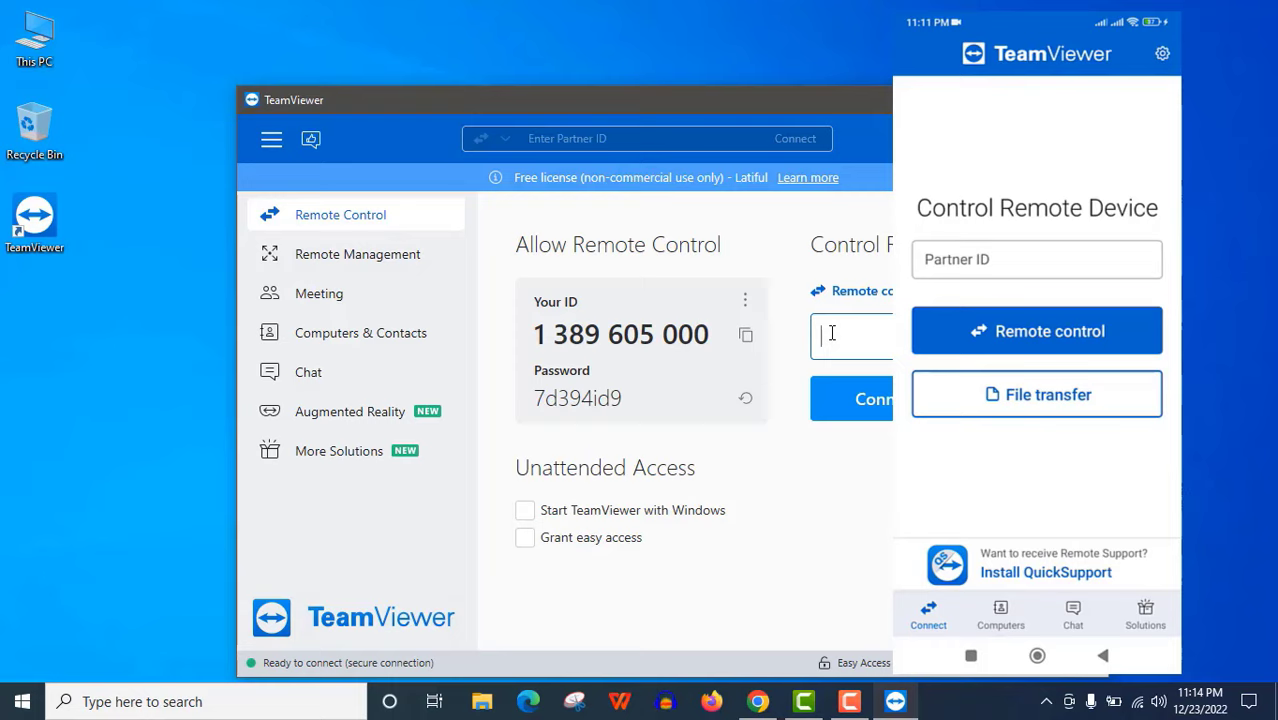
left_click(1036, 260)
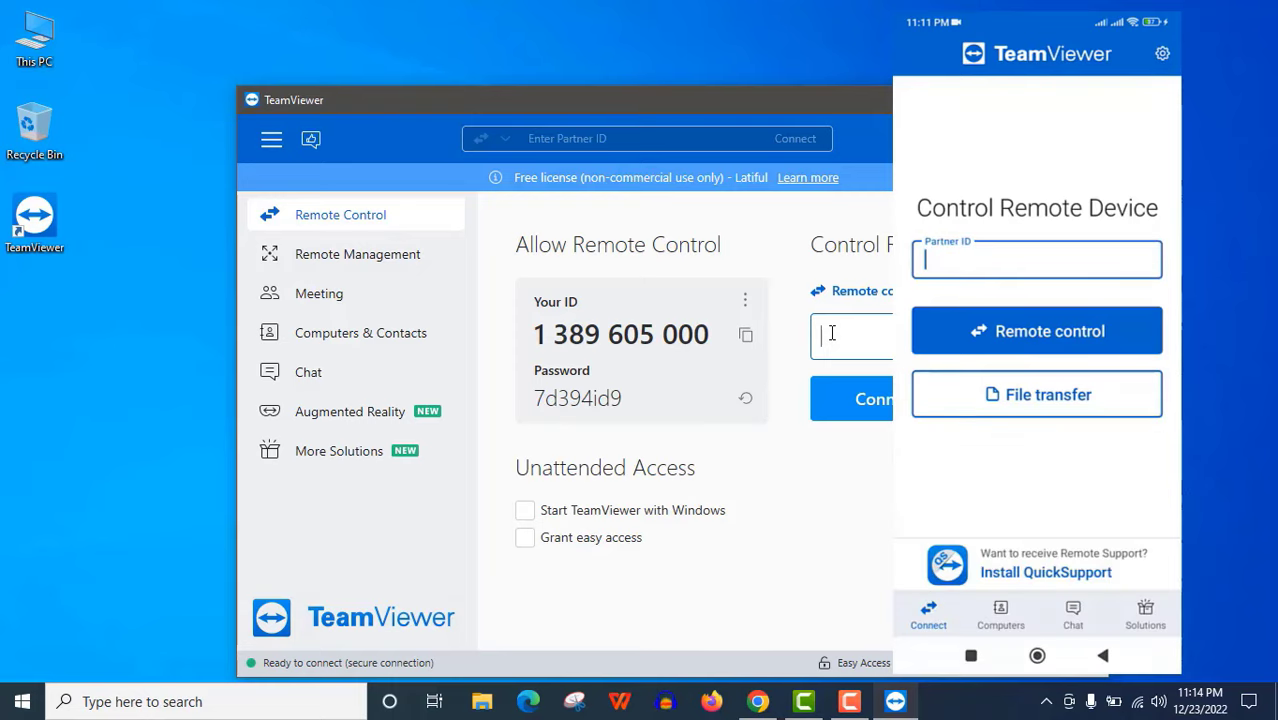
left_click(1036, 258)
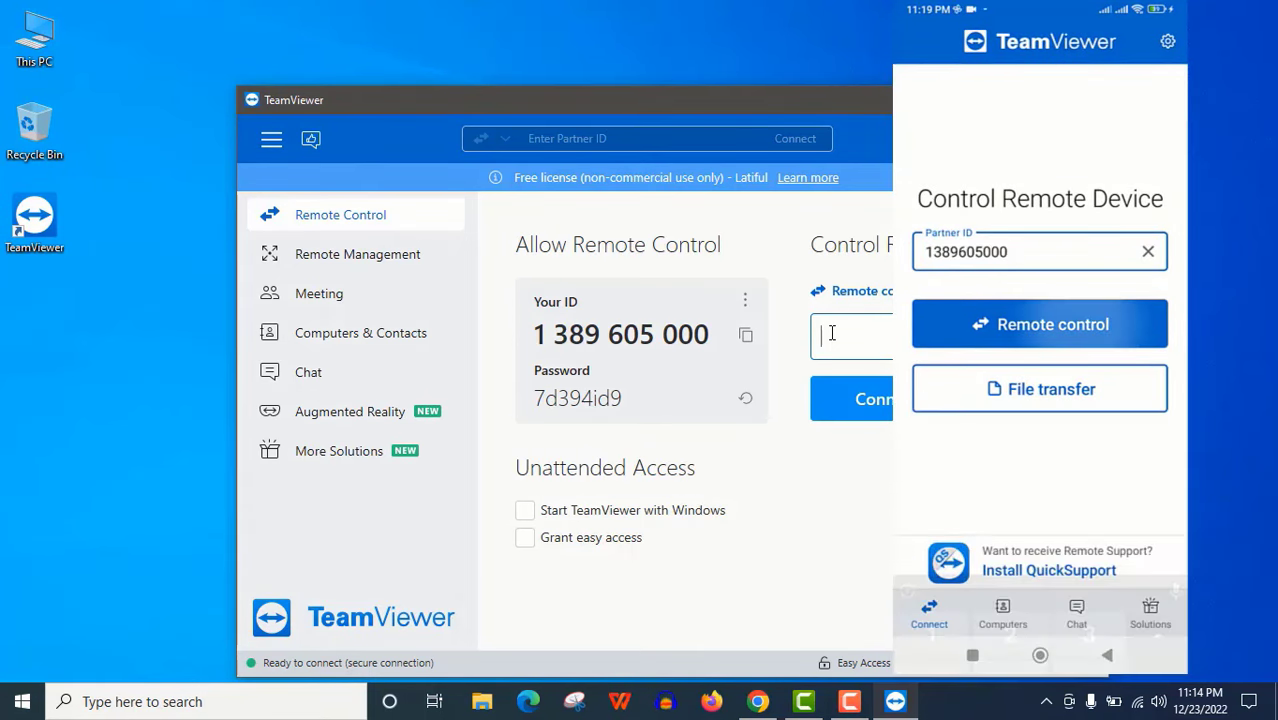
left_click(1040, 324)
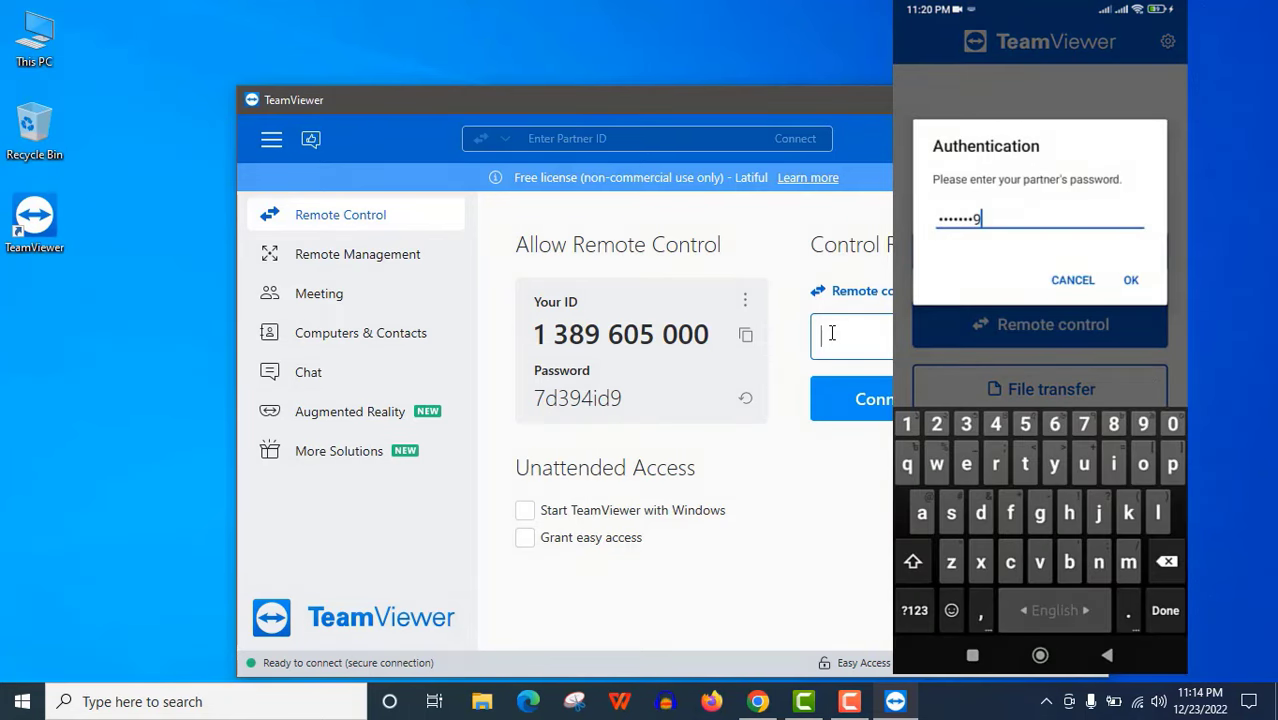
left_click(1132, 280)
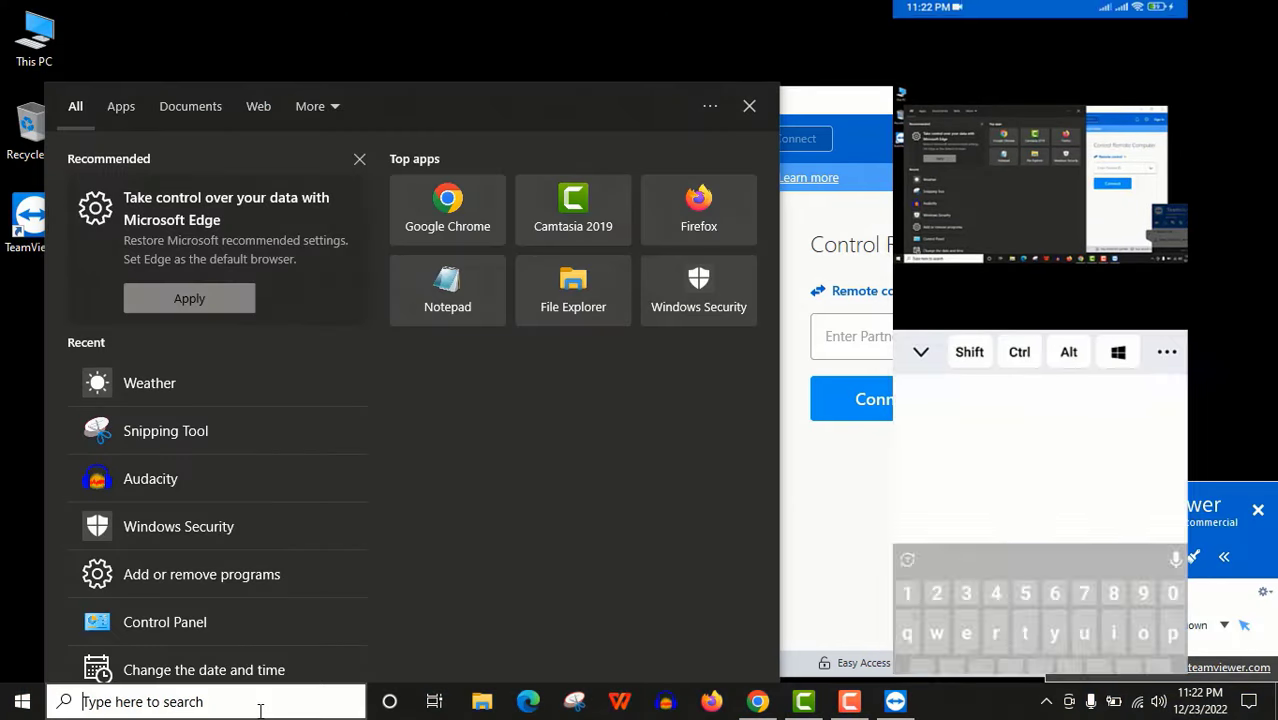
Interact with the remote PC and bring up the session's Quick actions panel
type("t")
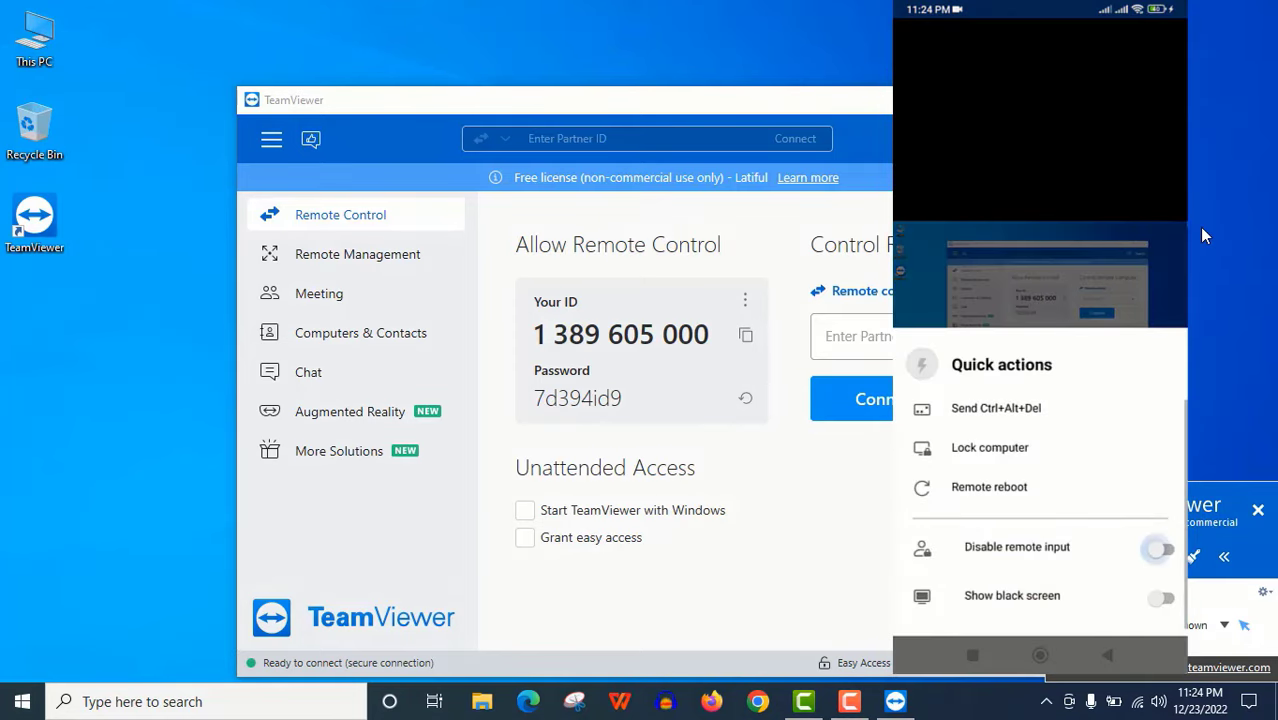
Pick an interaction method, open This PC remotely, then start closing the session
left_click(1160, 548)
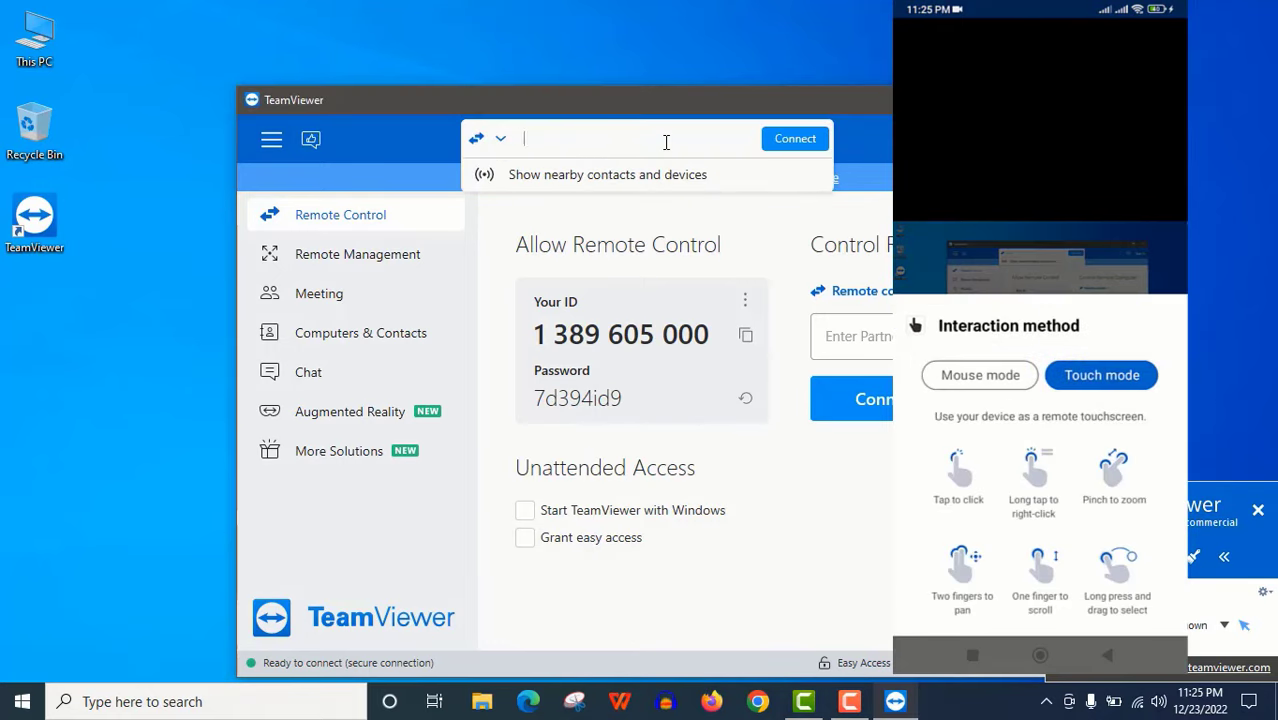
left_click(978, 376)
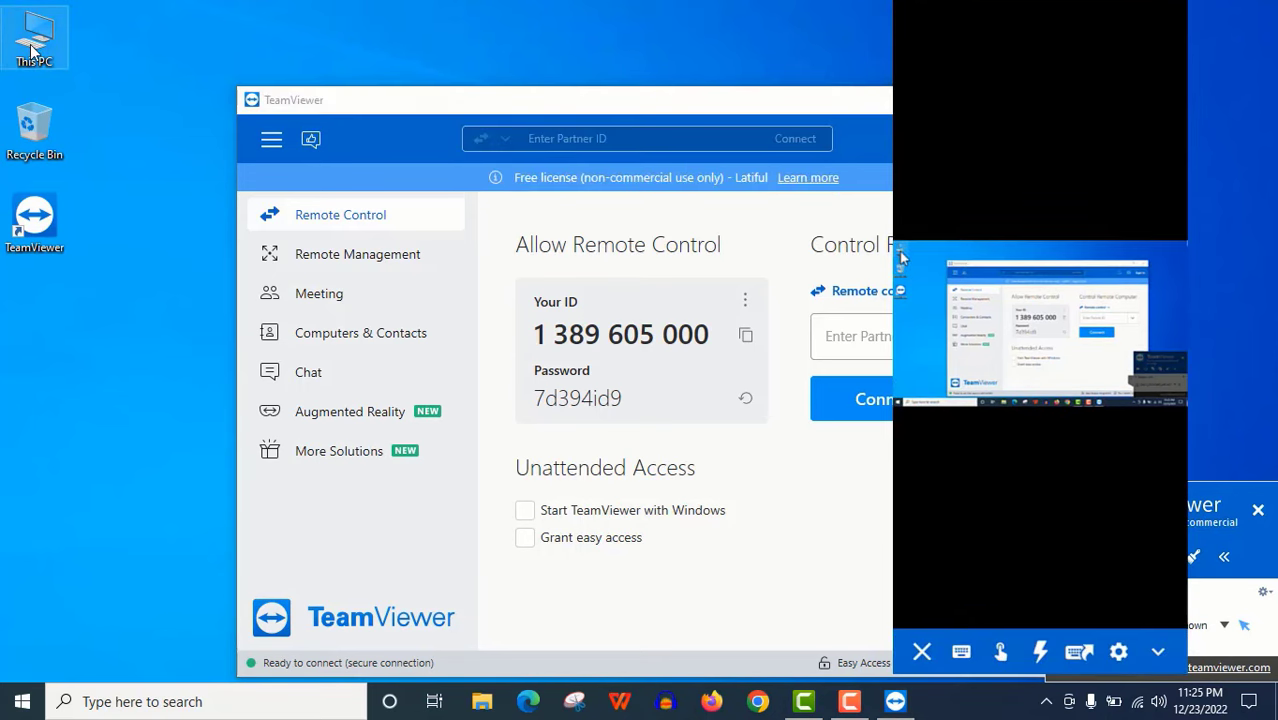
double_click(32, 36)
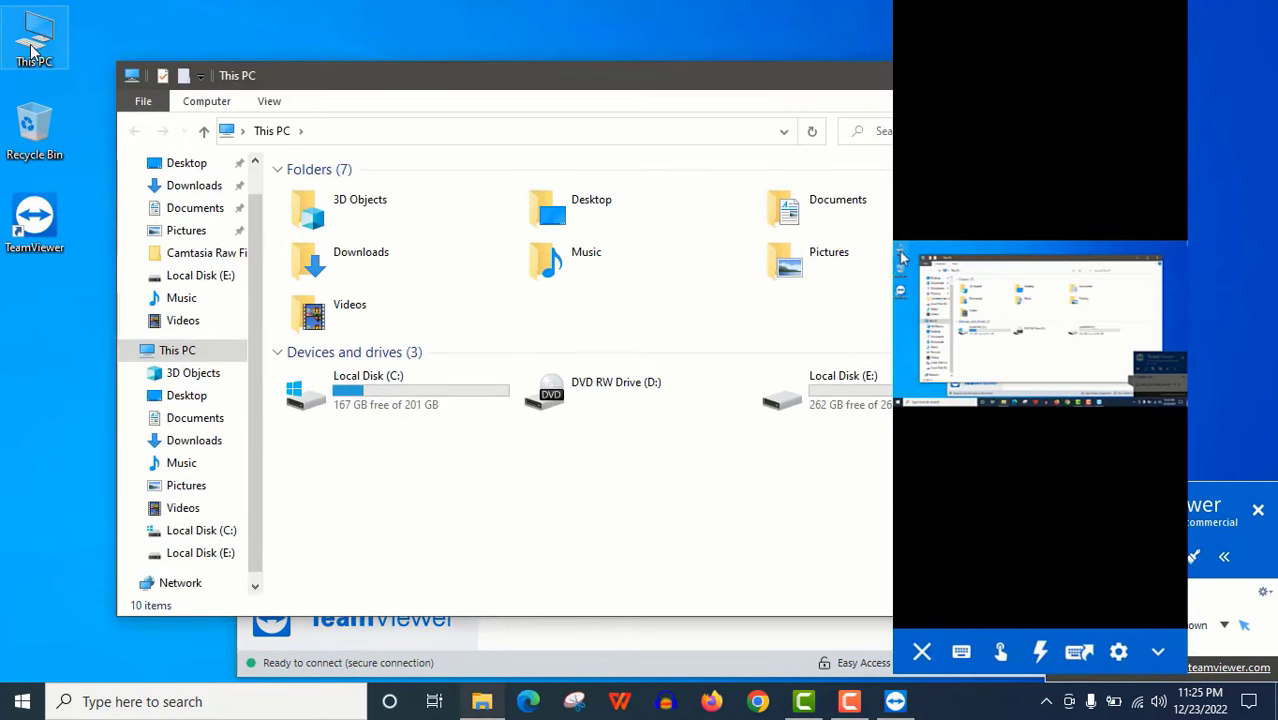
mouse_move(1168, 264)
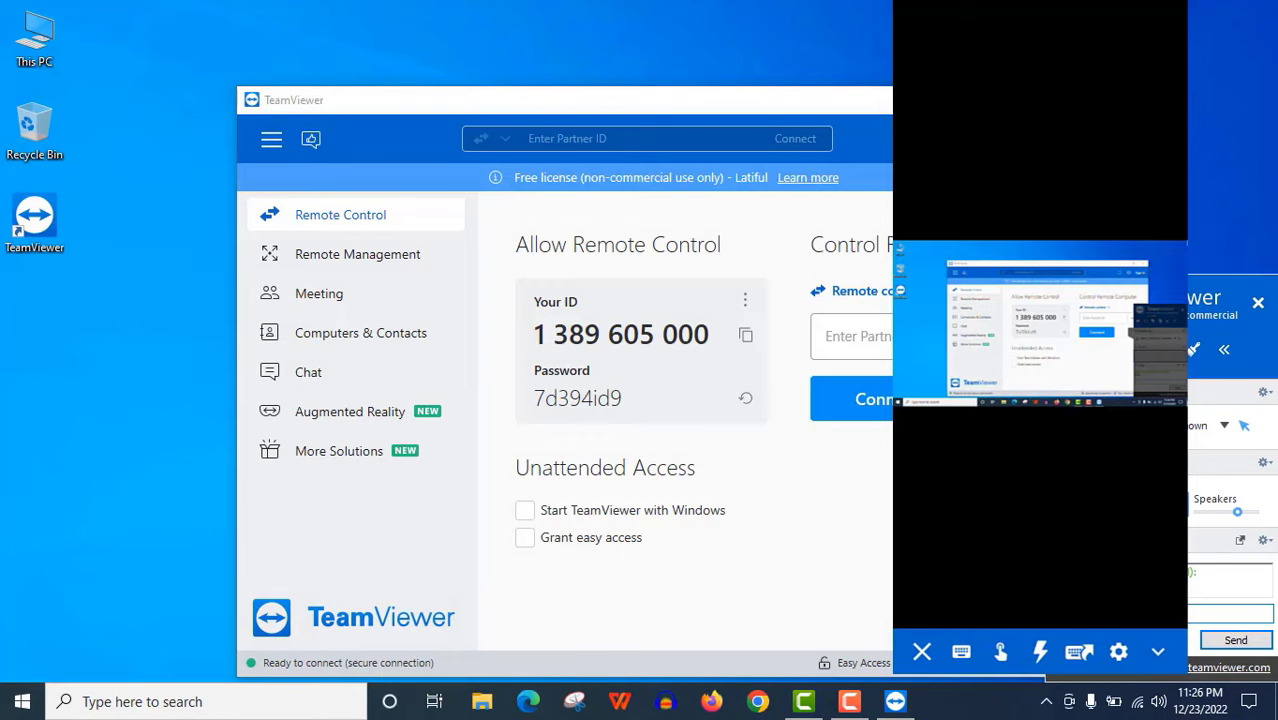
mouse_move(88, 308)
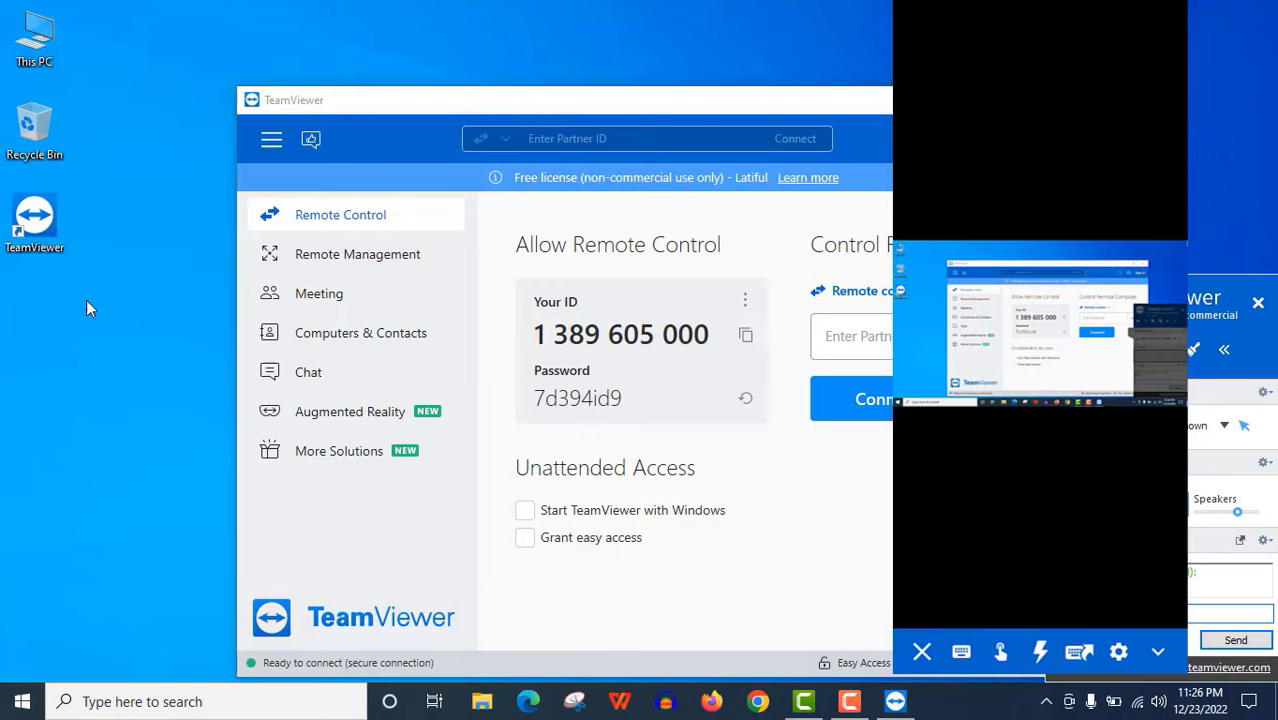
left_click(920, 652)
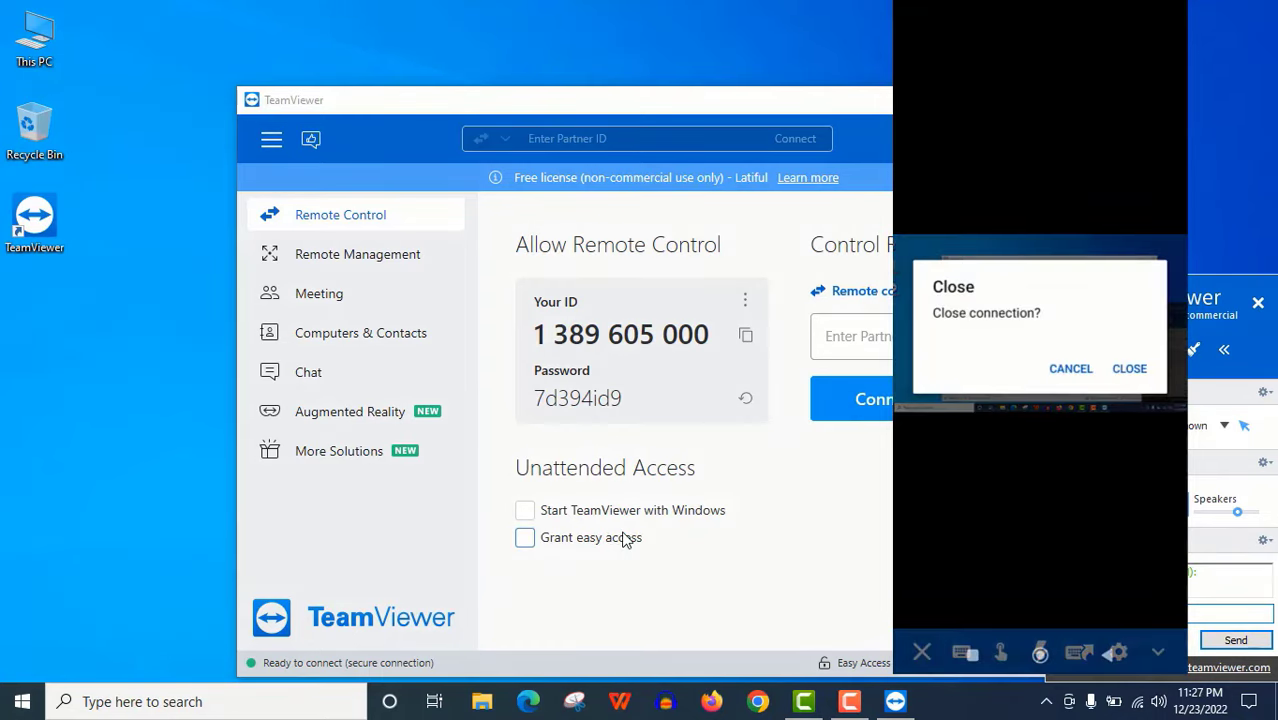
End the remote control session and dismiss the sponsored session notice on the PC
left_click(1128, 368)
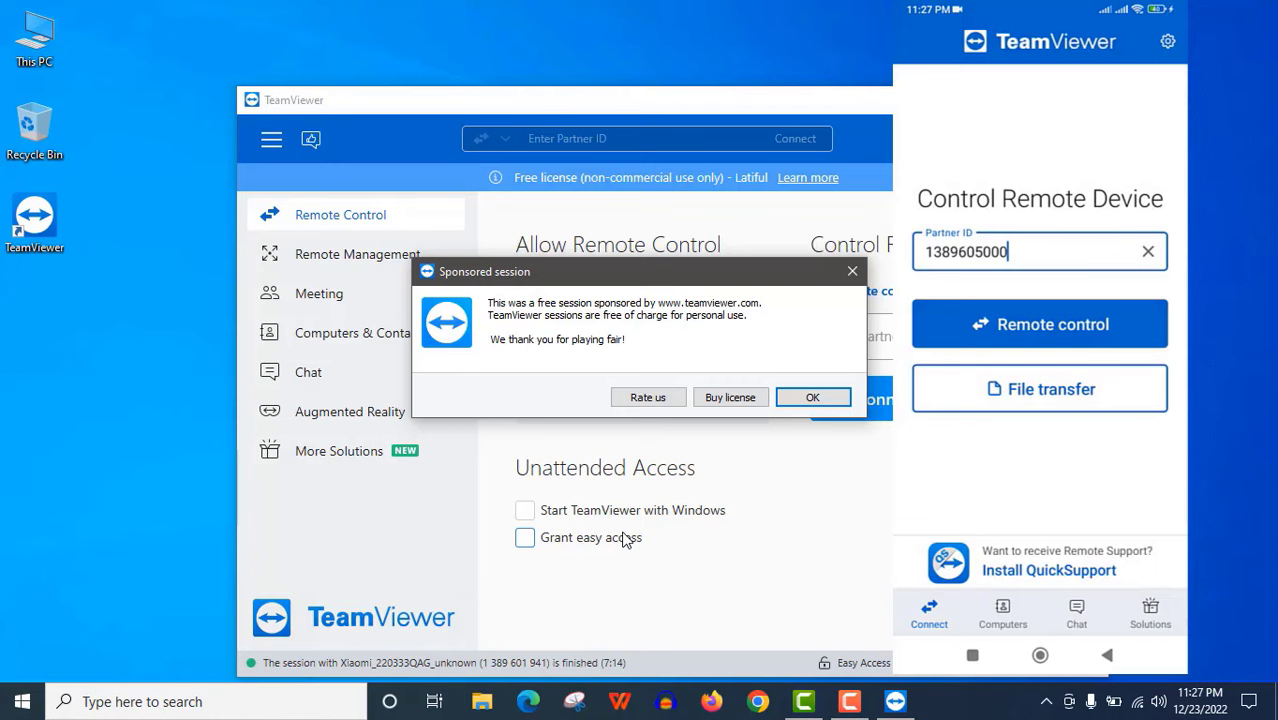
left_click(812, 396)
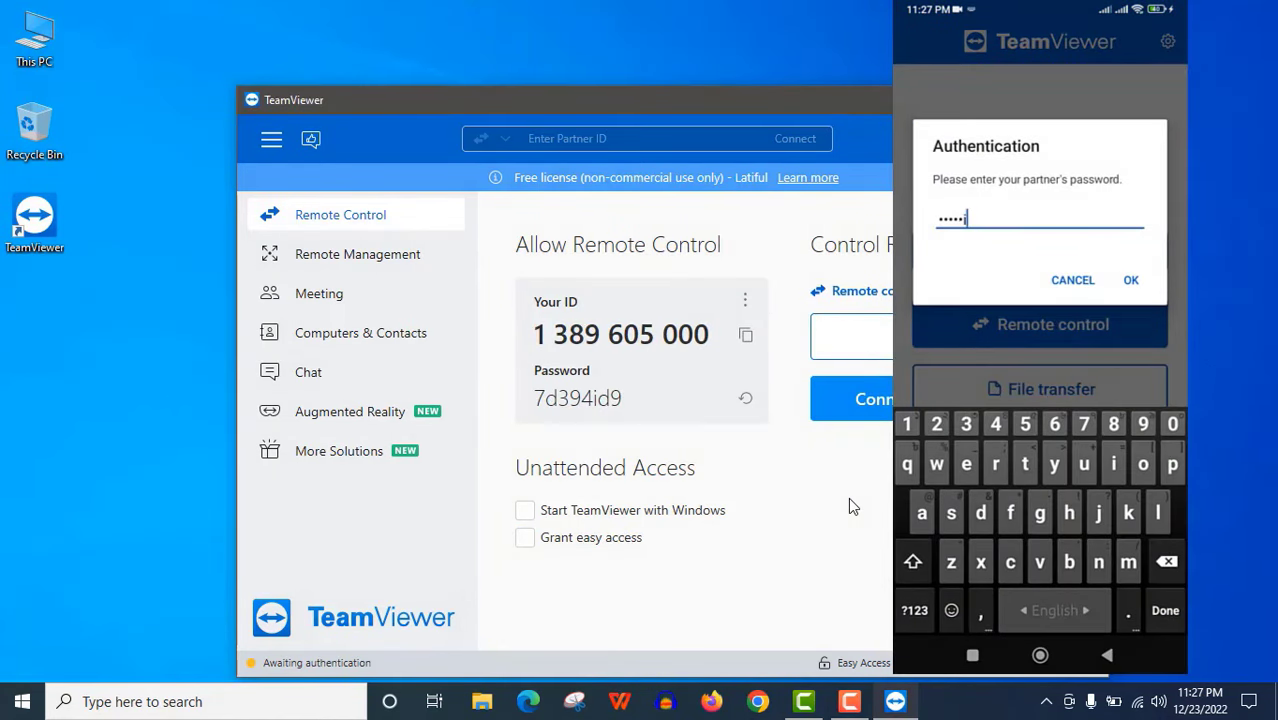
Connect for file transfer with the partner password and grant the app access to all phone files
left_click(1132, 280)
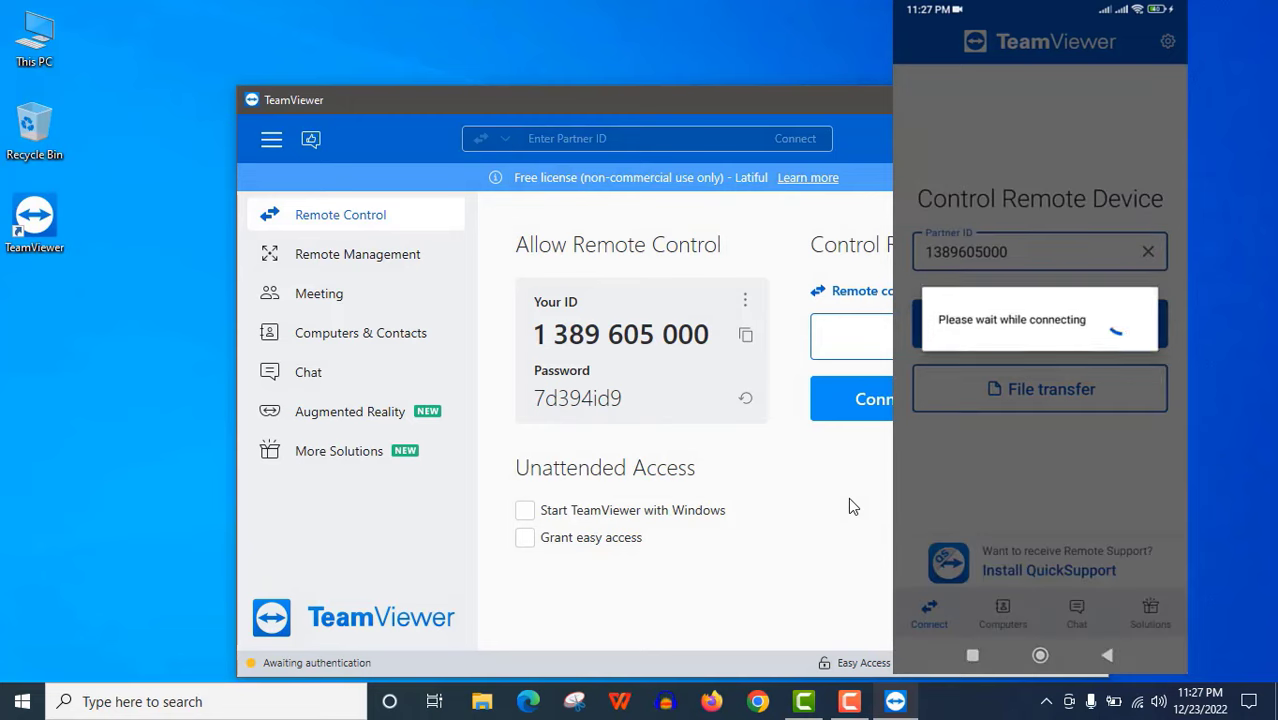
left_click(1040, 388)
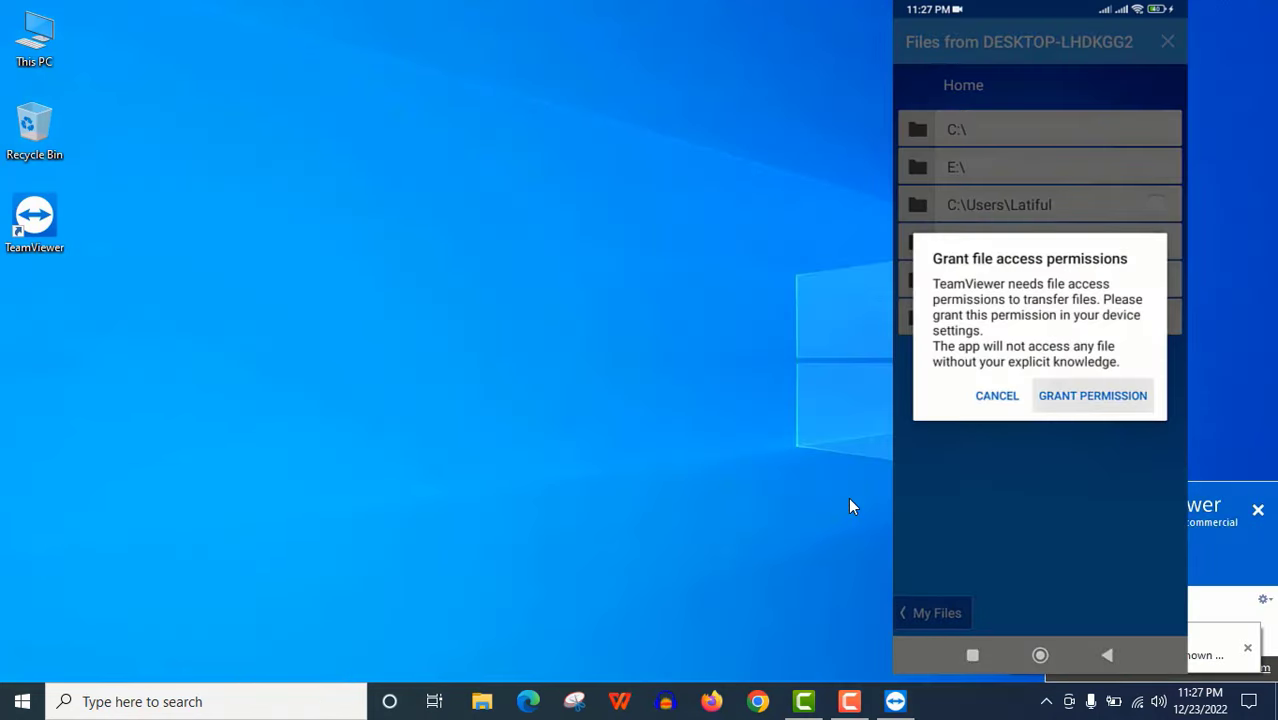
left_click(1092, 396)
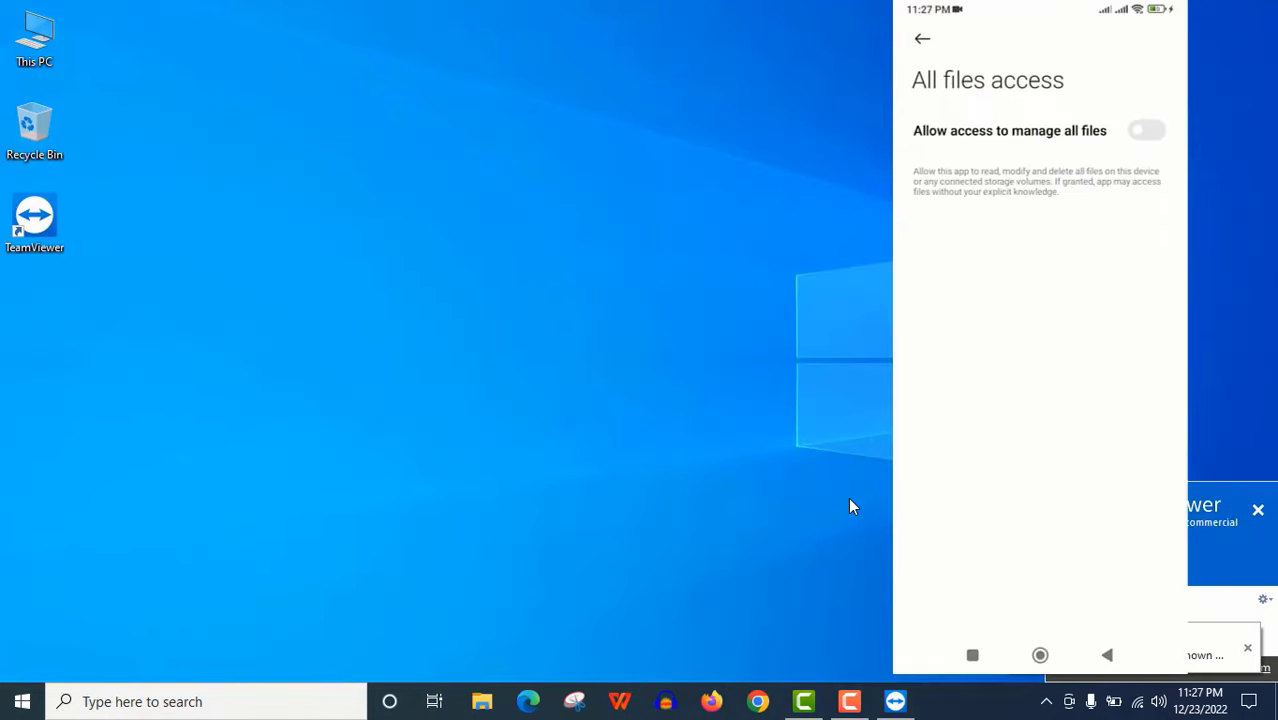
left_click(1148, 130)
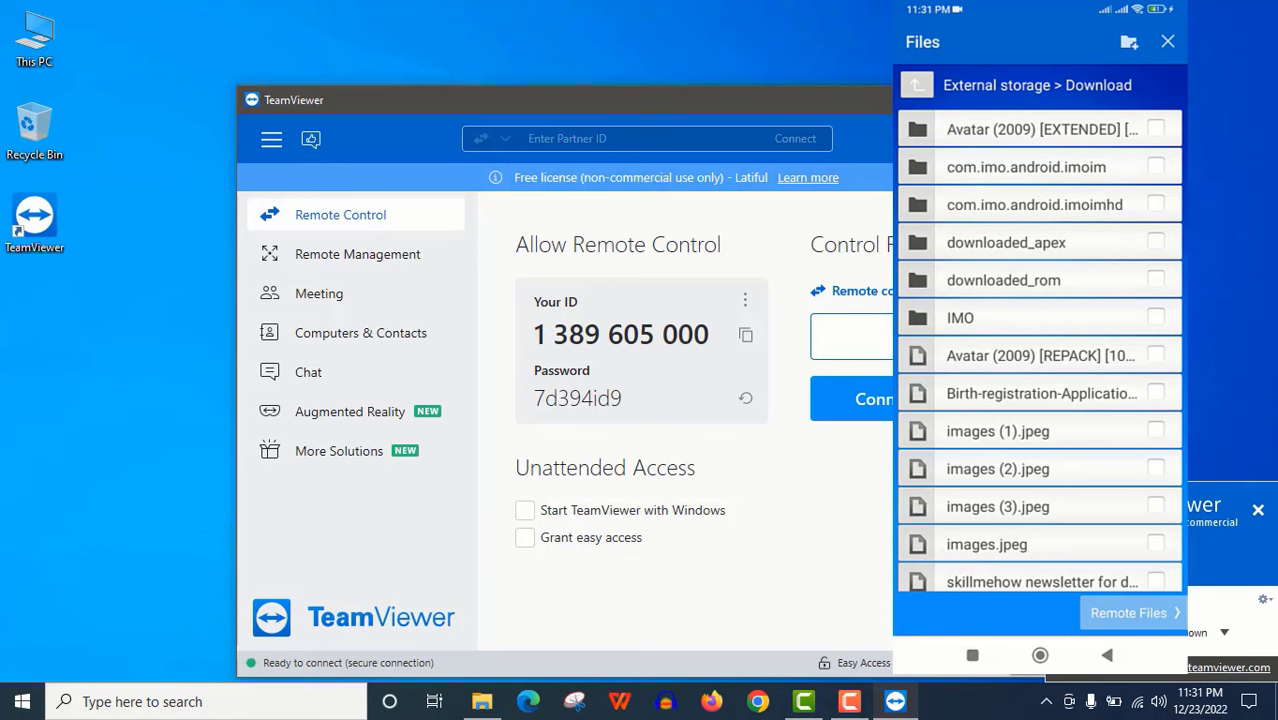
Select the Birth-registration JPG in Download and send it to the PC's Desktop
scroll("down", 3)
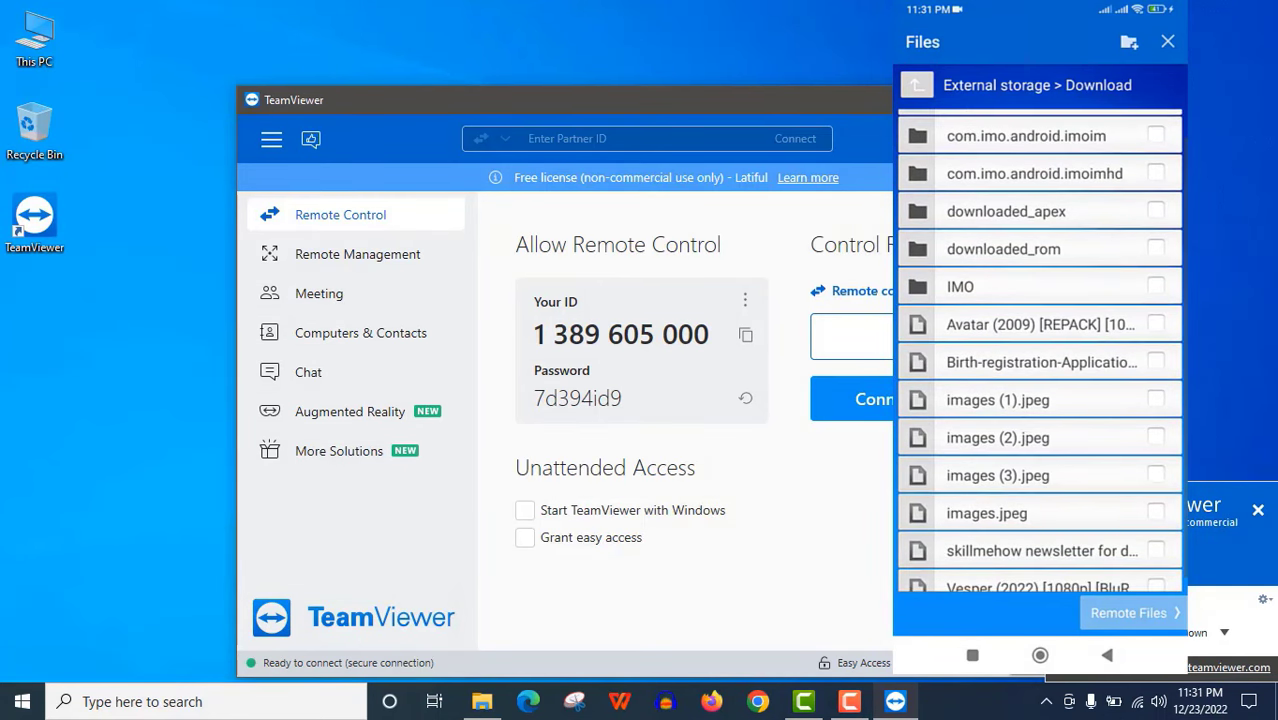
left_click(1156, 360)
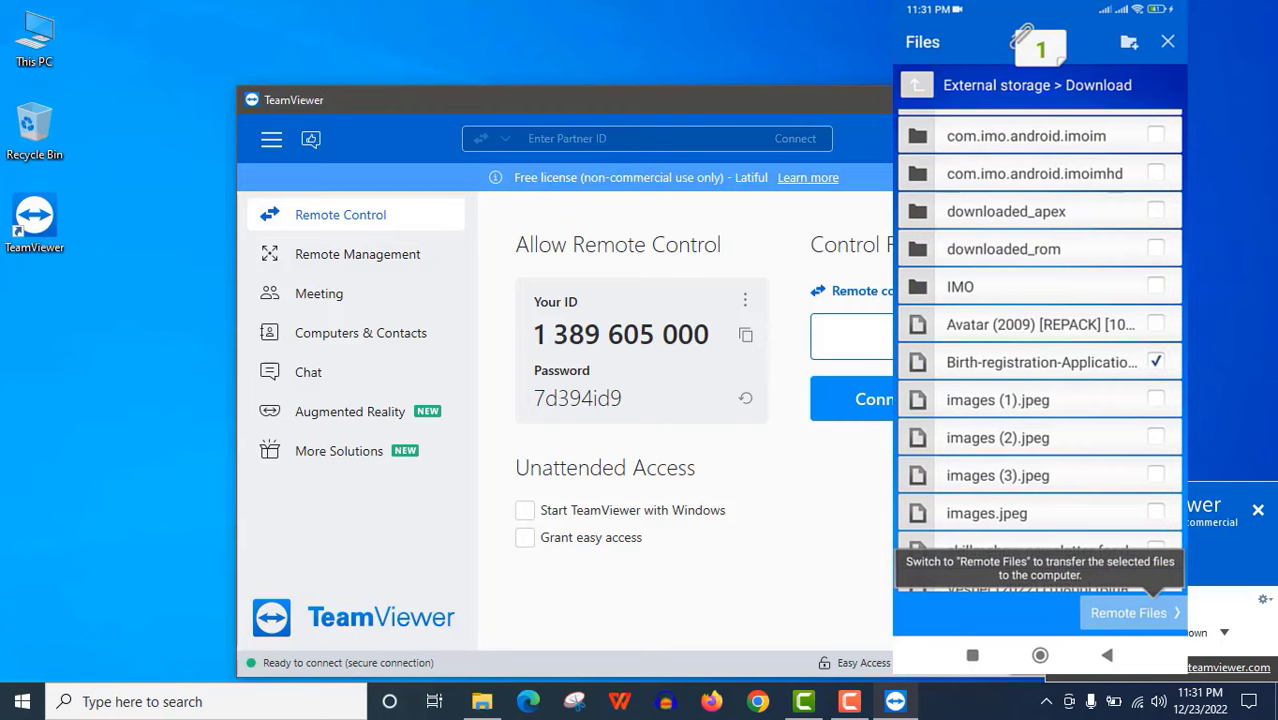
left_click(1132, 612)
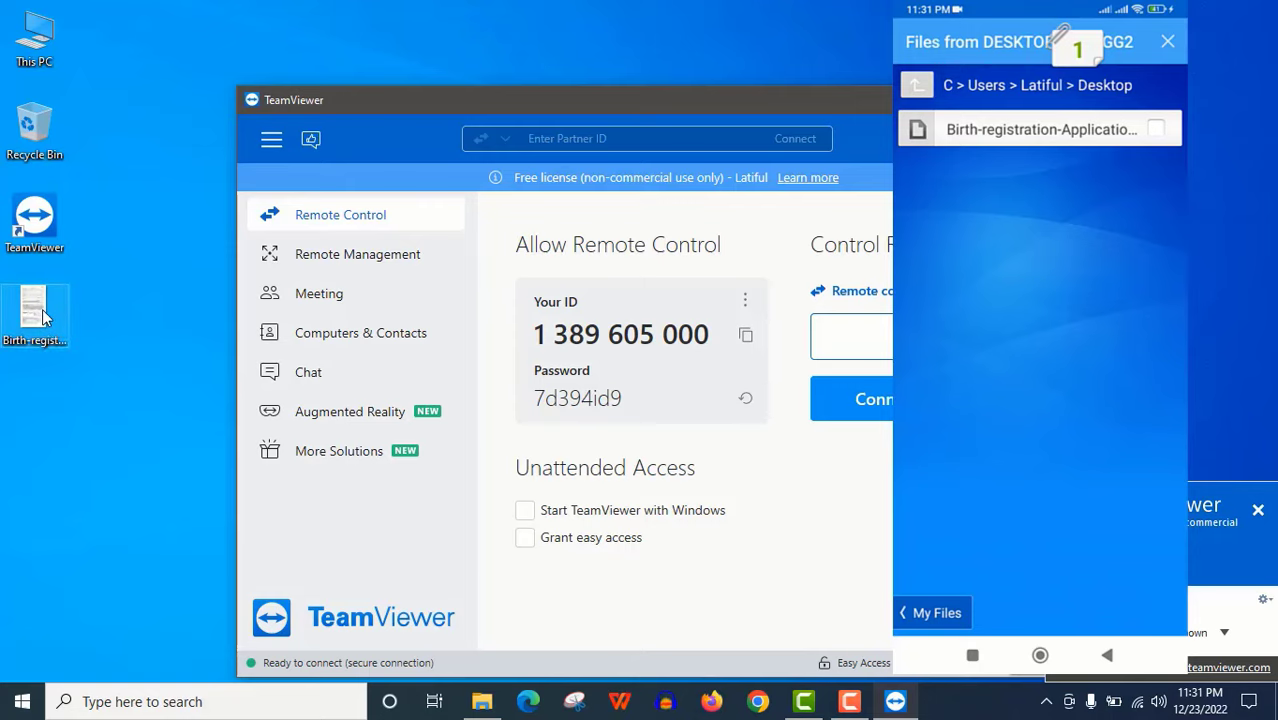
mouse_move(36, 316)
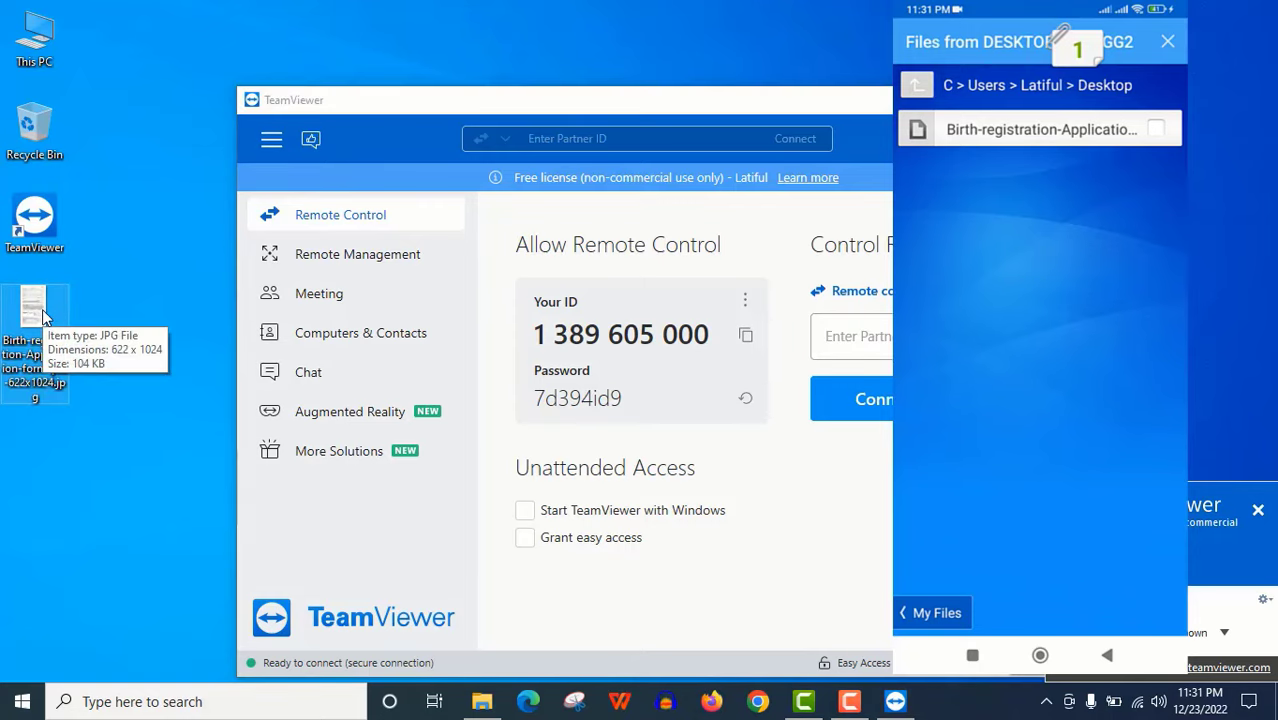
mouse_move(136, 114)
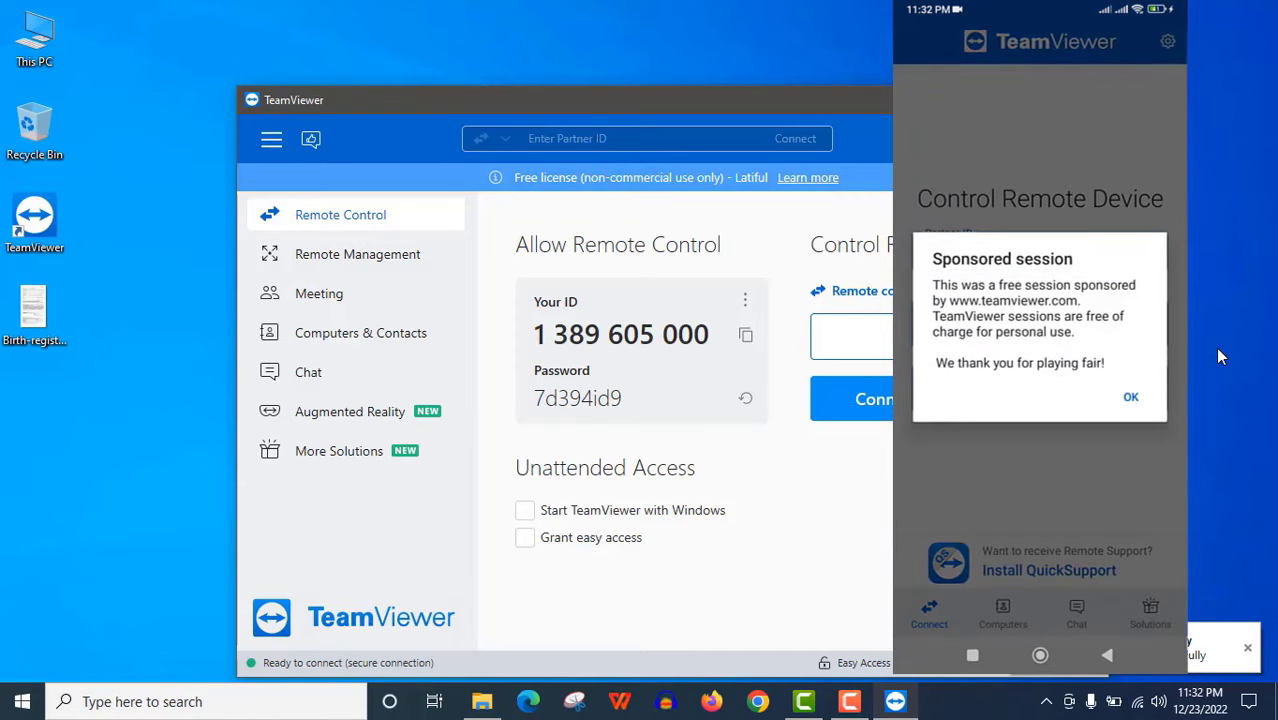
Dismiss the sponsored session notice and browse the Solutions page of other TeamViewer apps
left_click(1132, 396)
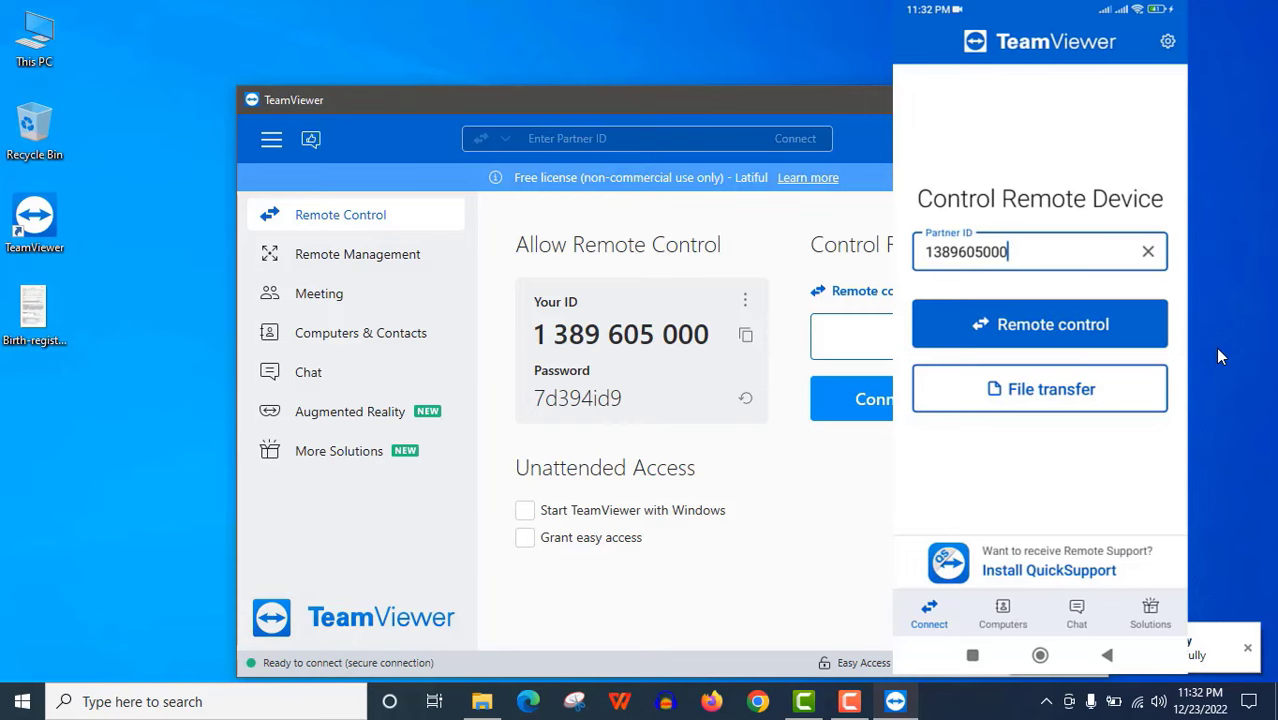
left_click(1148, 614)
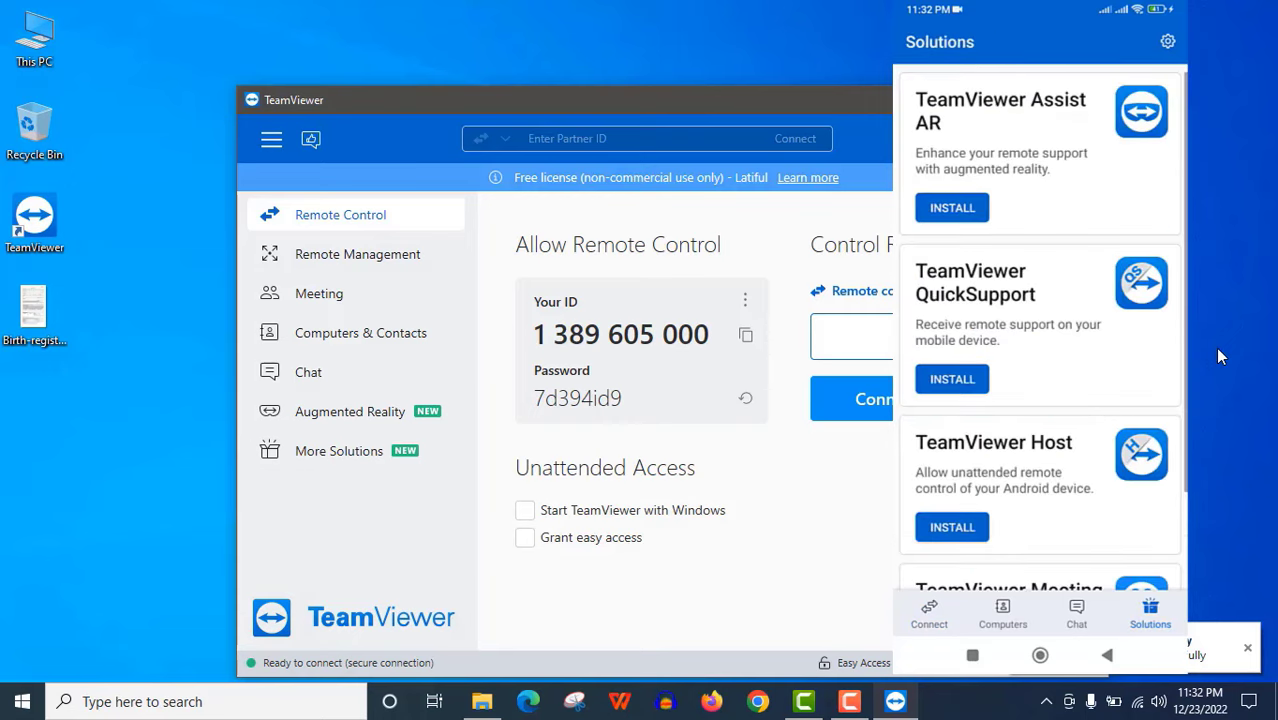